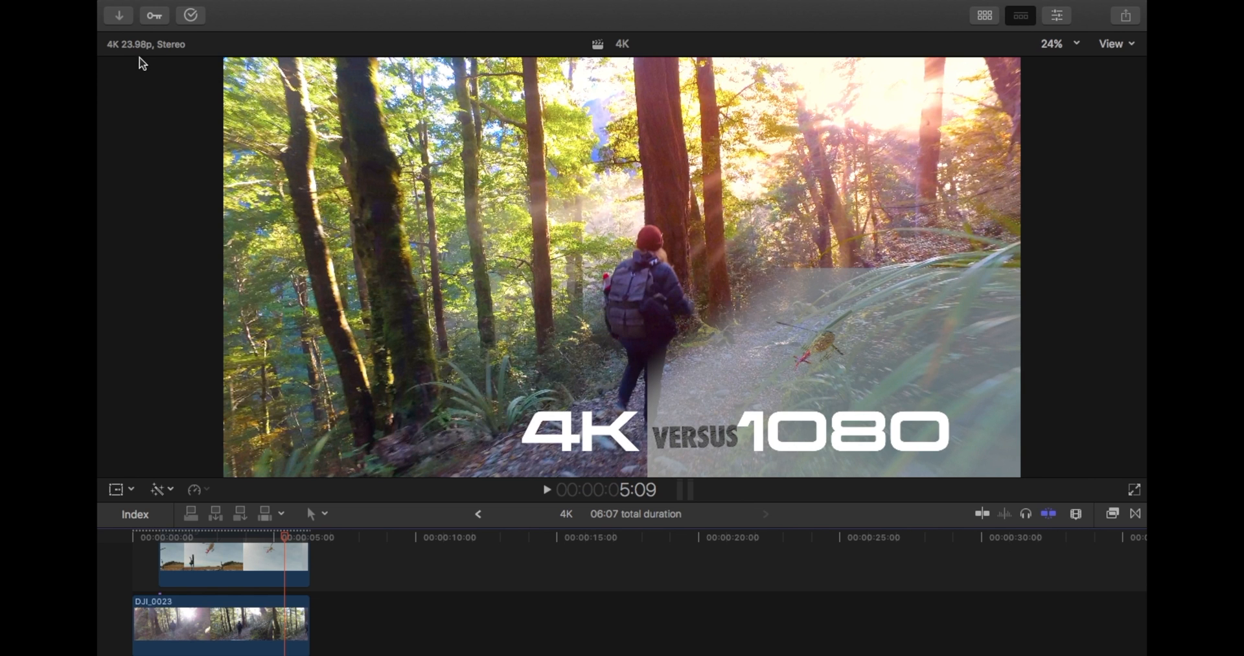
Step: Show the project properties from the Window menu, confirming 4096×2160, 23.98p stereo
left_click(527, 8)
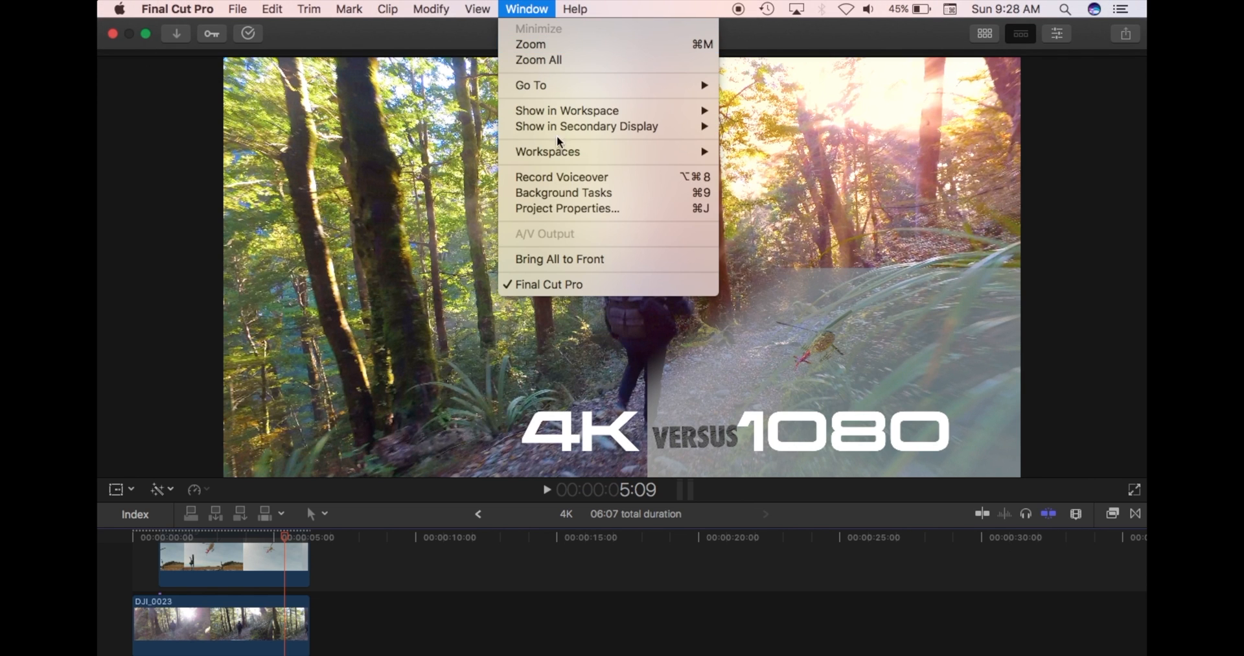
mouse_move(582, 208)
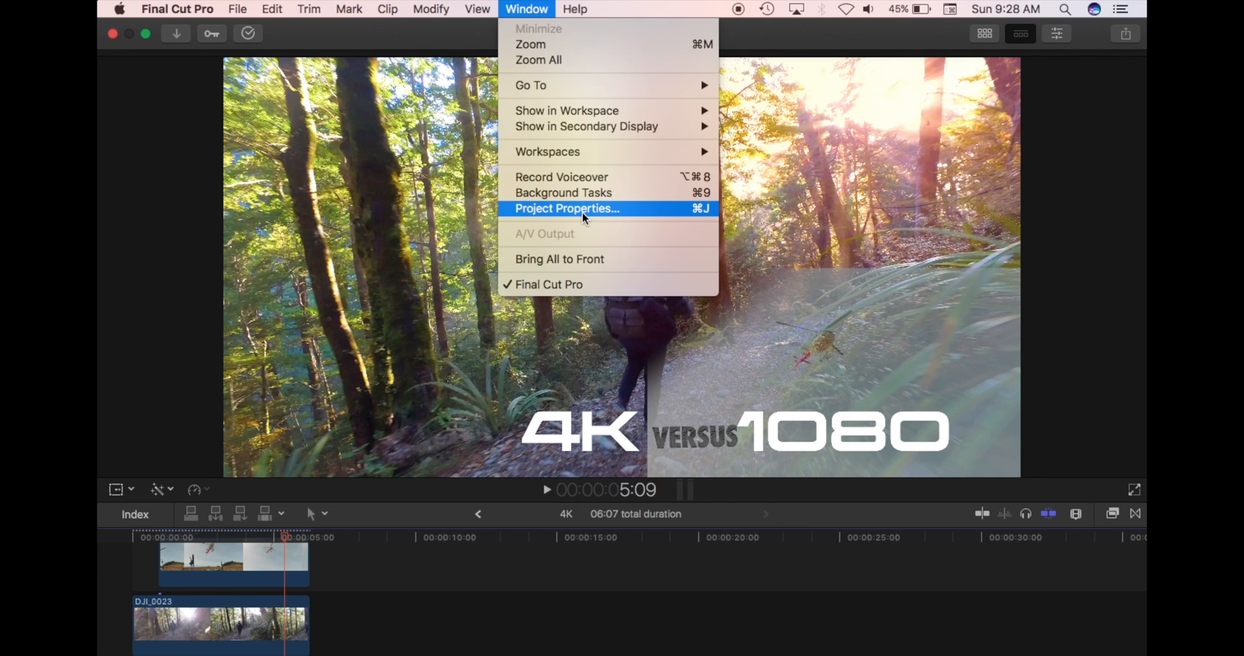
left_click(566, 208)
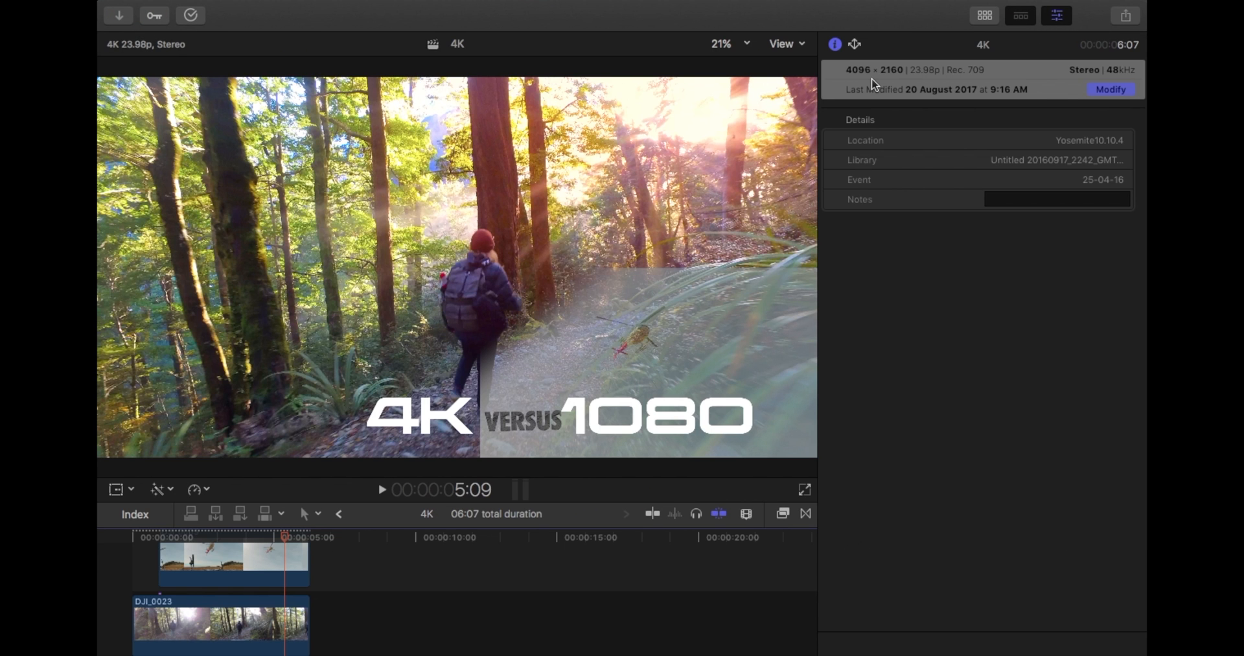
mouse_move(874, 85)
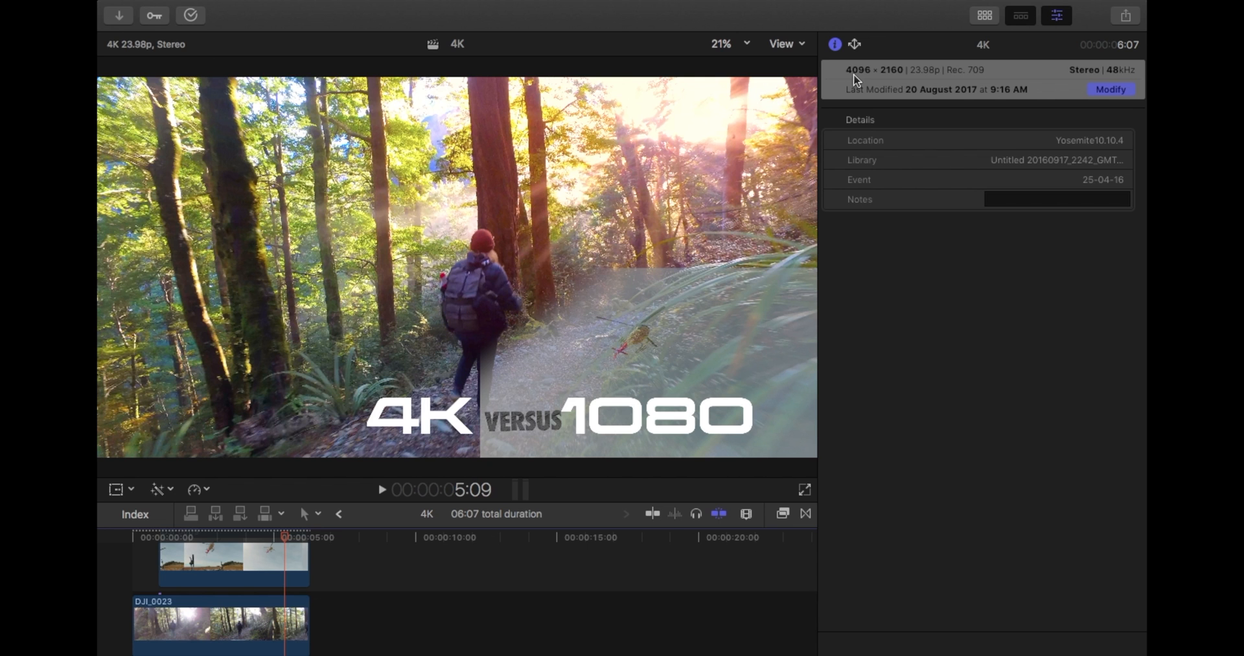
mouse_move(607, 548)
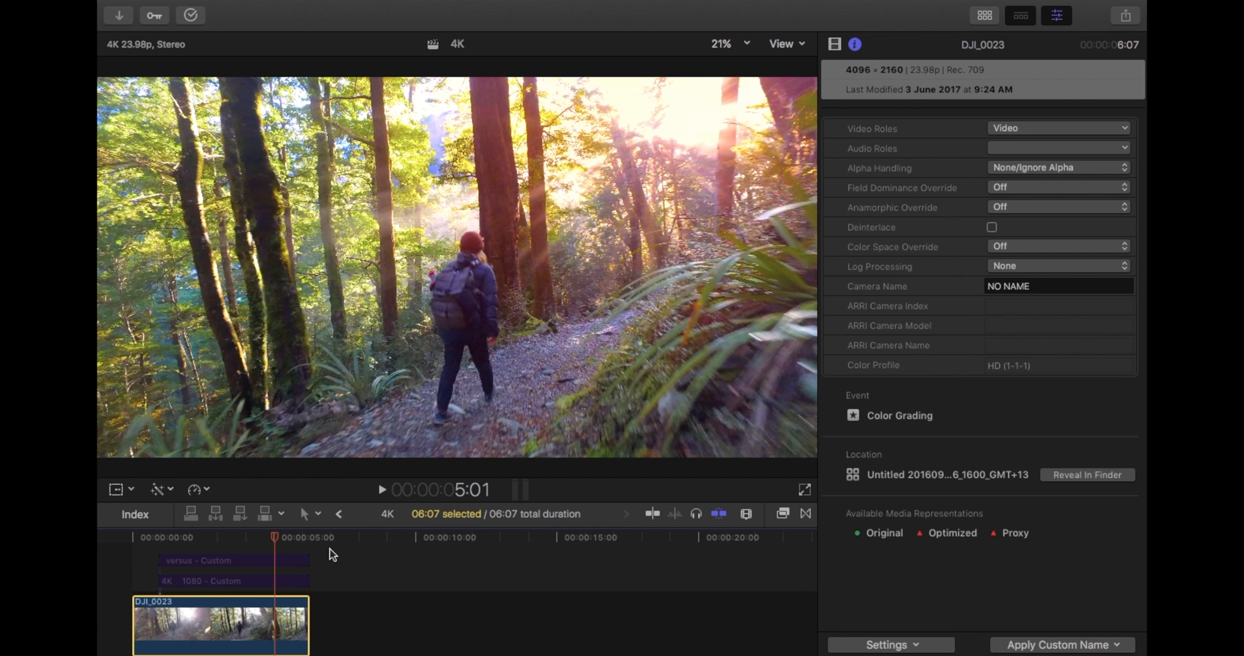
mouse_move(404, 589)
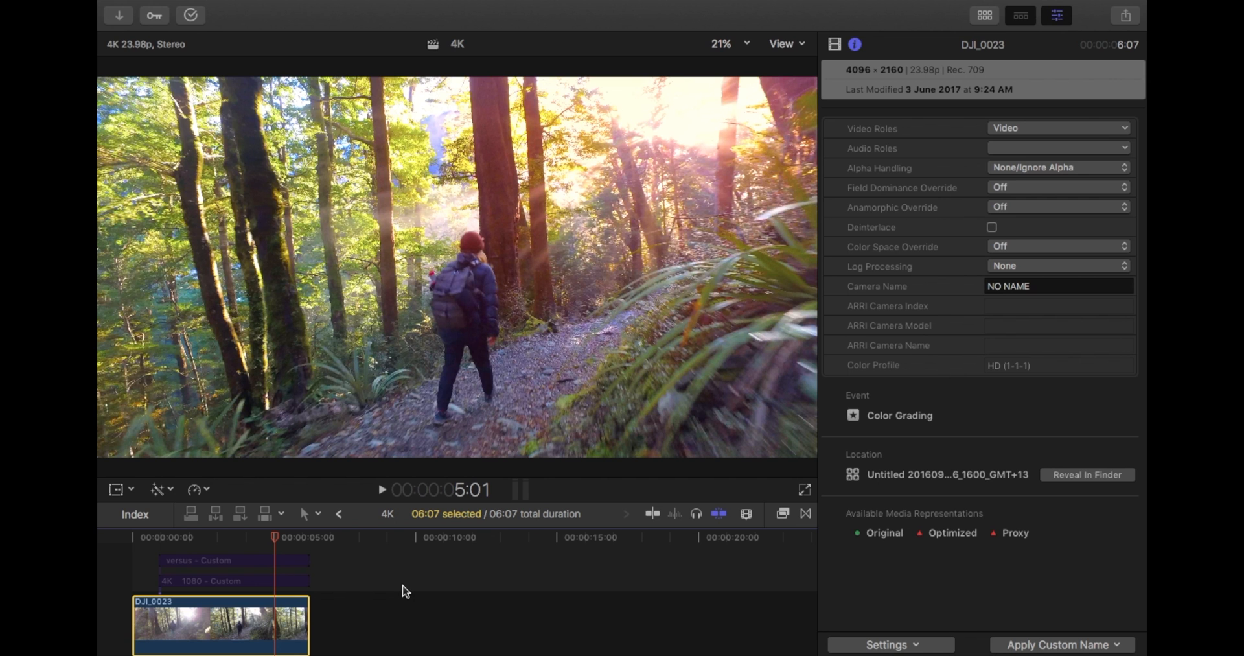
mouse_move(335, 591)
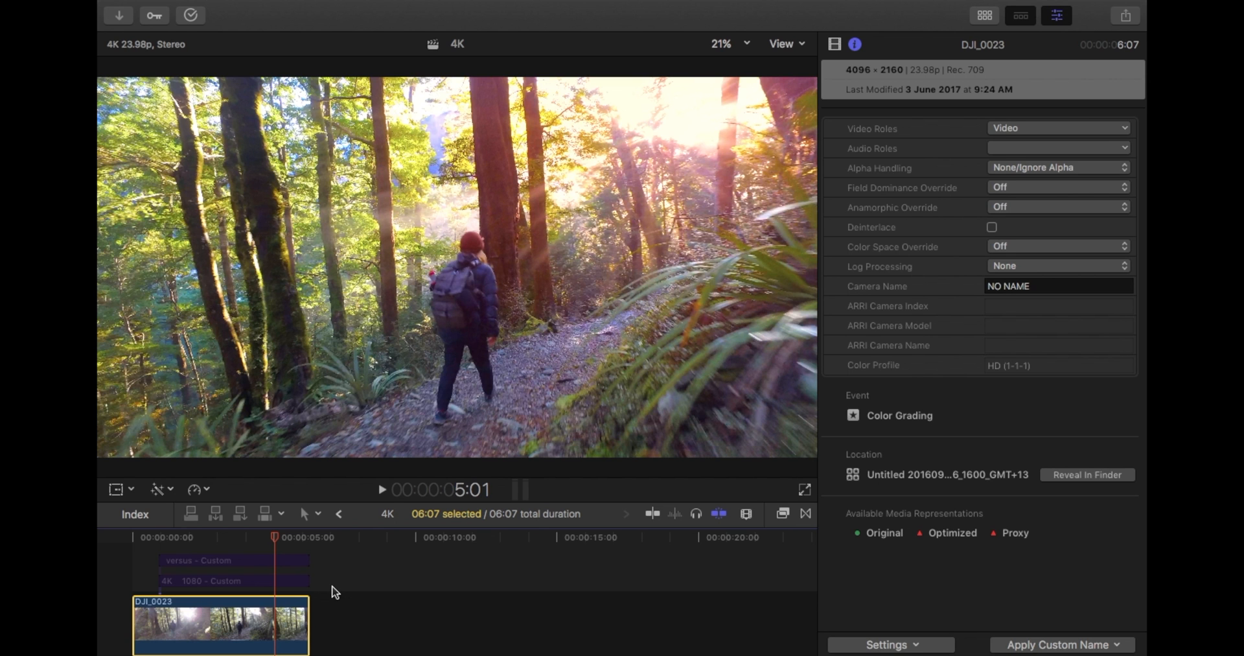
Step: Append helicopter clip DJI_0009 (1920×1080, 59.94p) after the forest clip and park the playhead on it
left_click(983, 15)
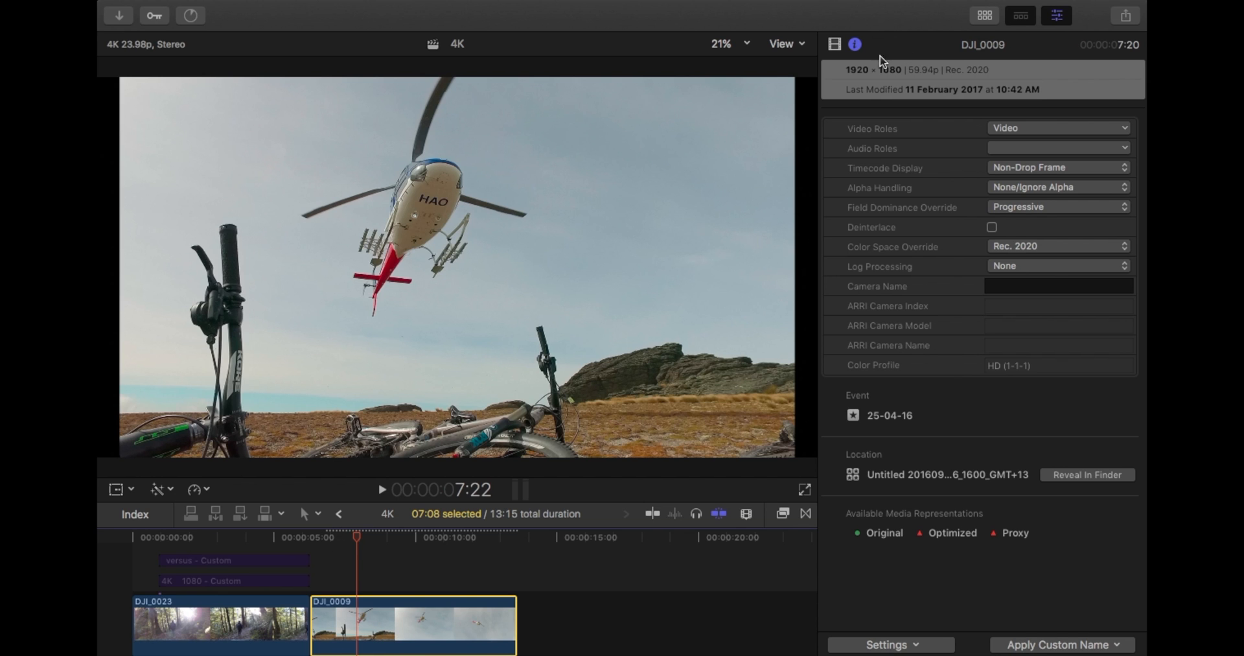
mouse_move(895, 82)
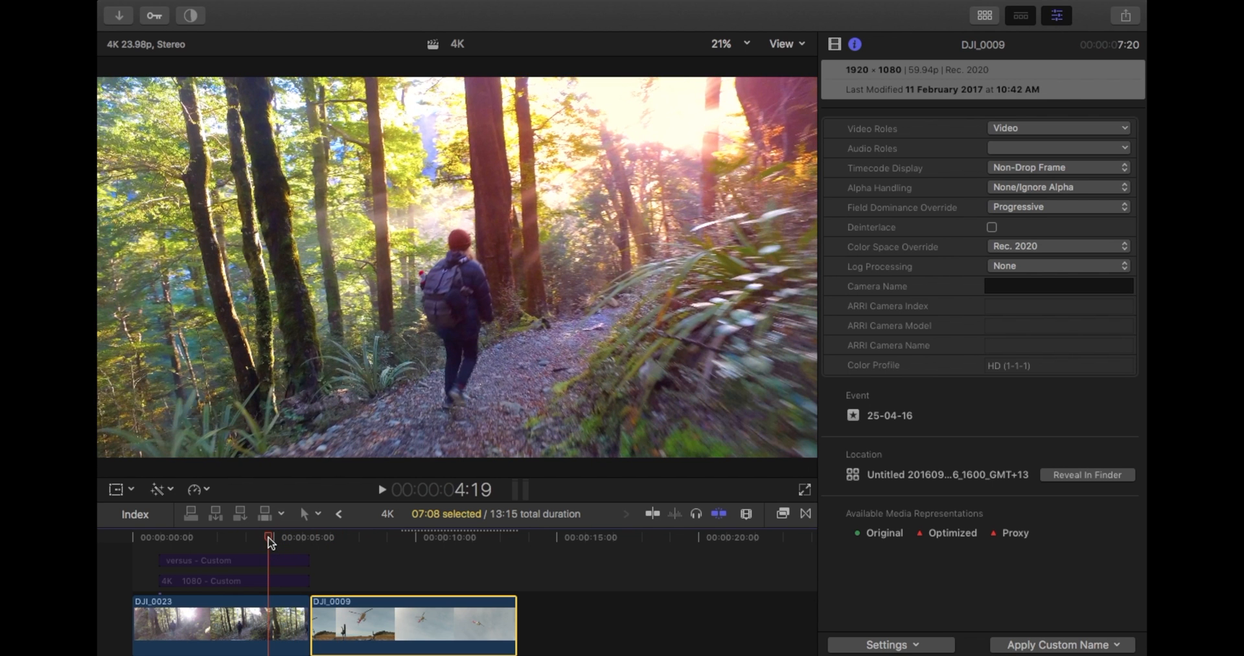
left_click(343, 537)
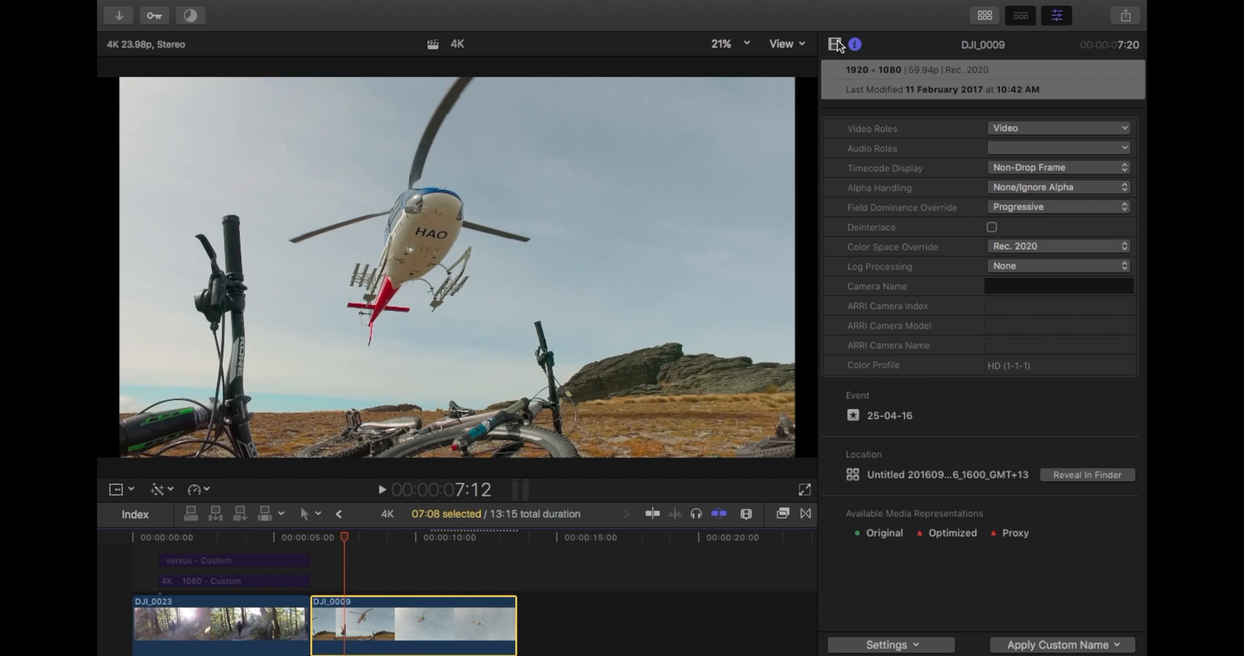
Step: Select DJI_0009 in the Video inspector and list its Spatial Conform choices (Fit, Fill, None)
left_click(835, 45)
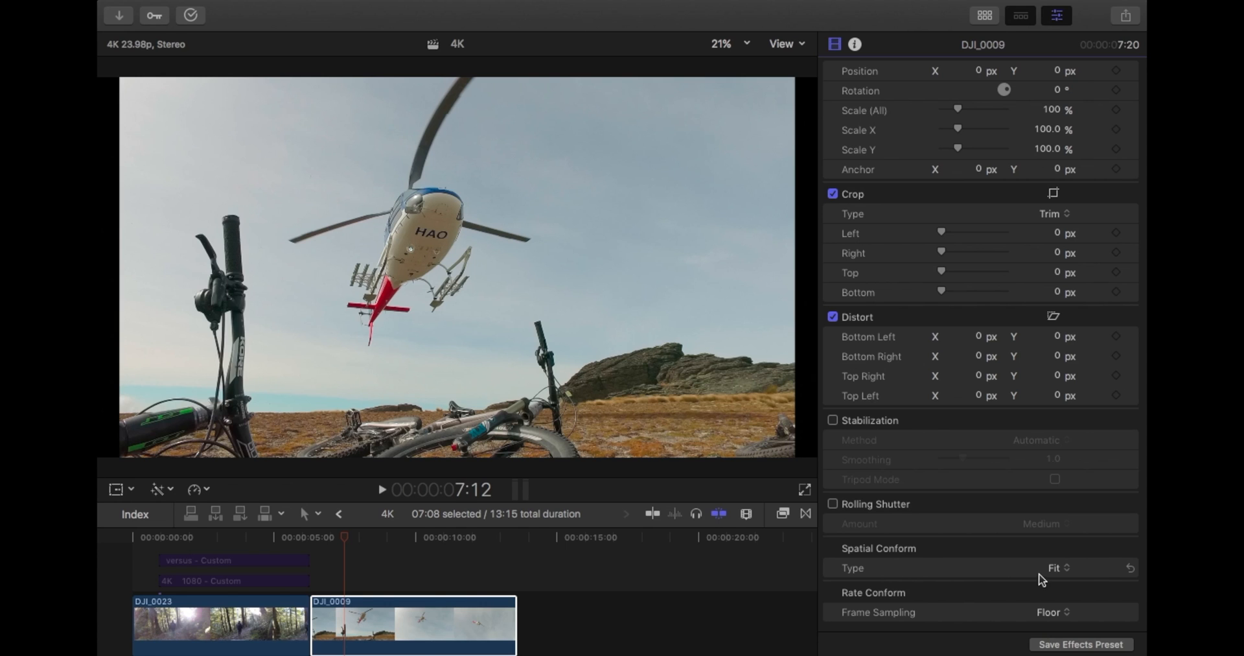
mouse_move(1054, 581)
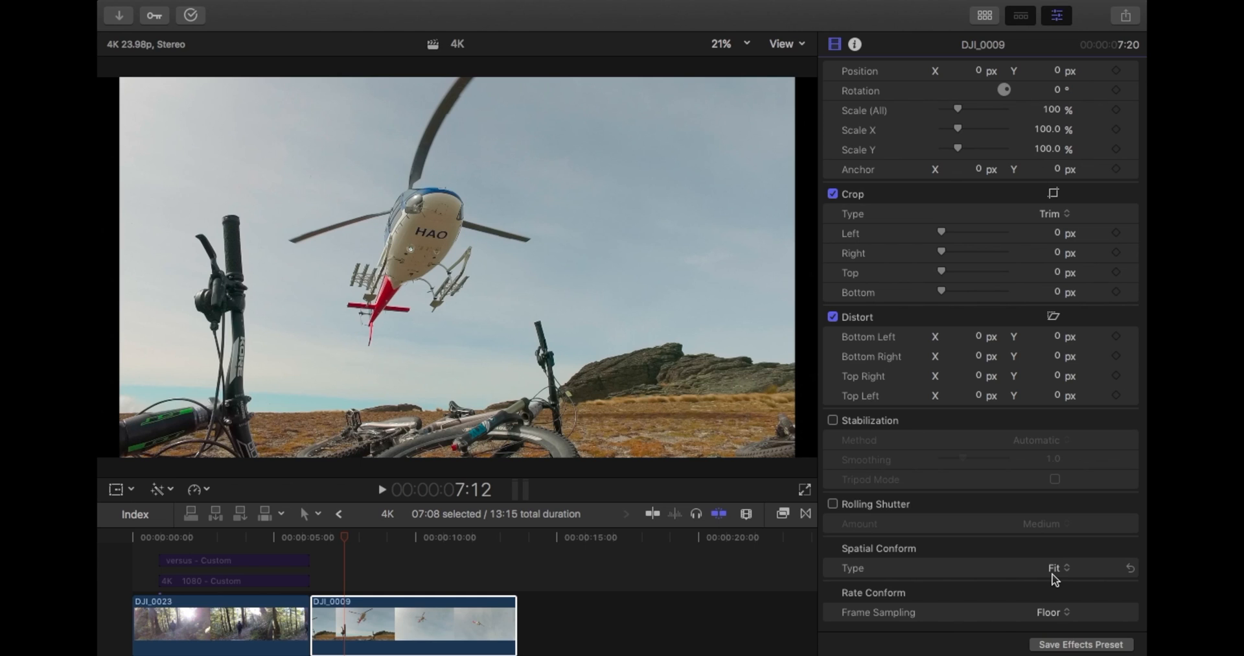
mouse_move(399, 557)
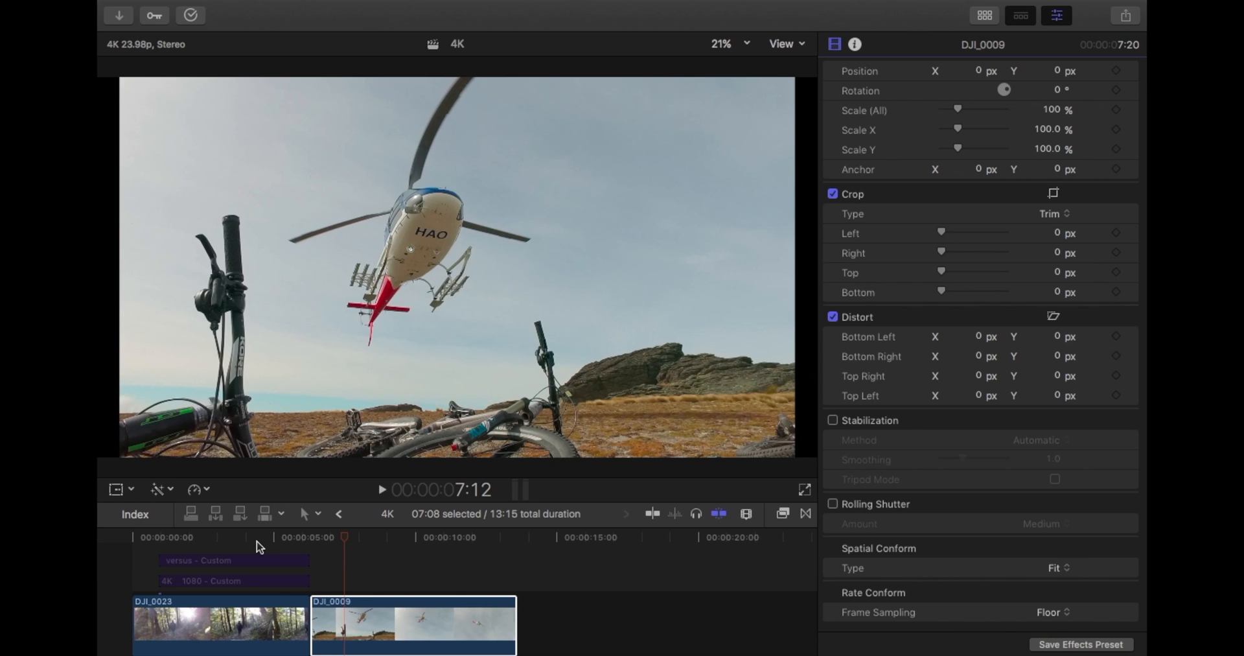
mouse_move(350, 554)
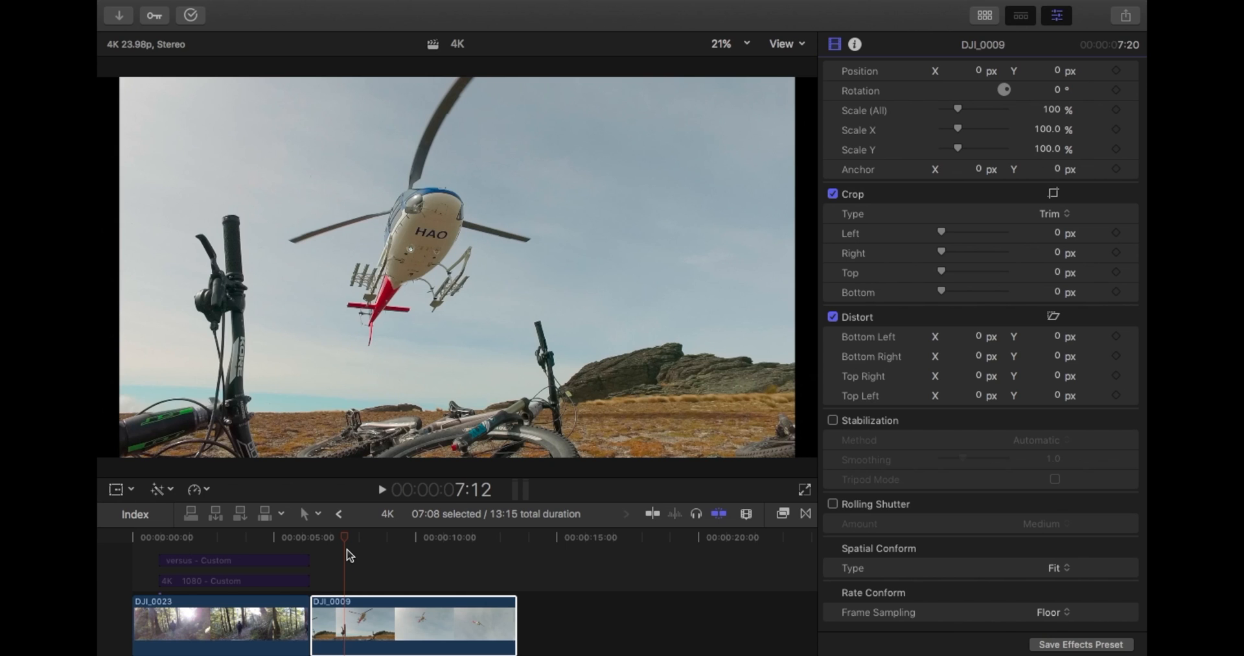
left_click(413, 623)
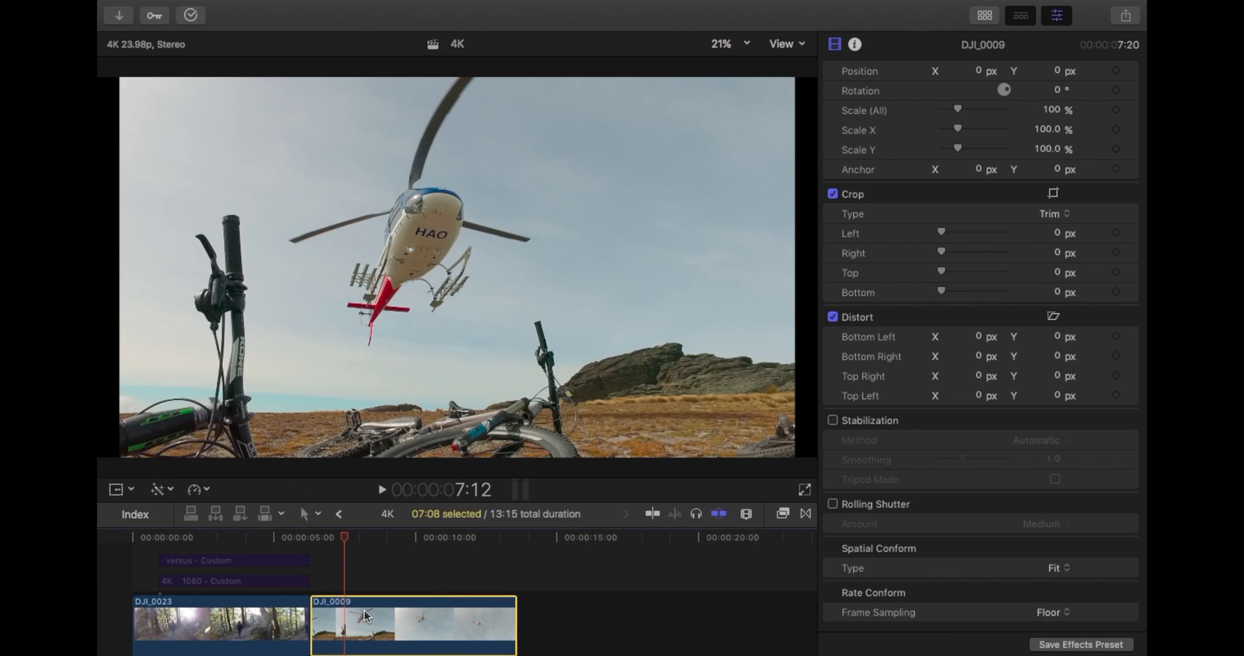
mouse_move(264, 577)
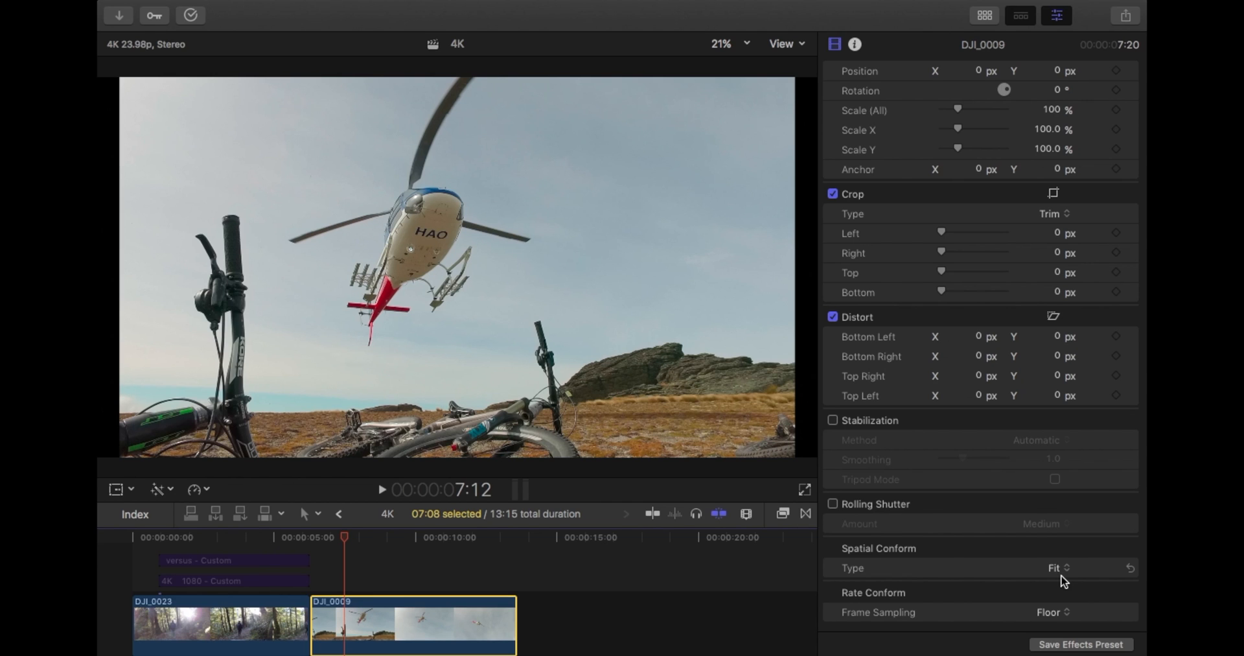
left_click(1056, 568)
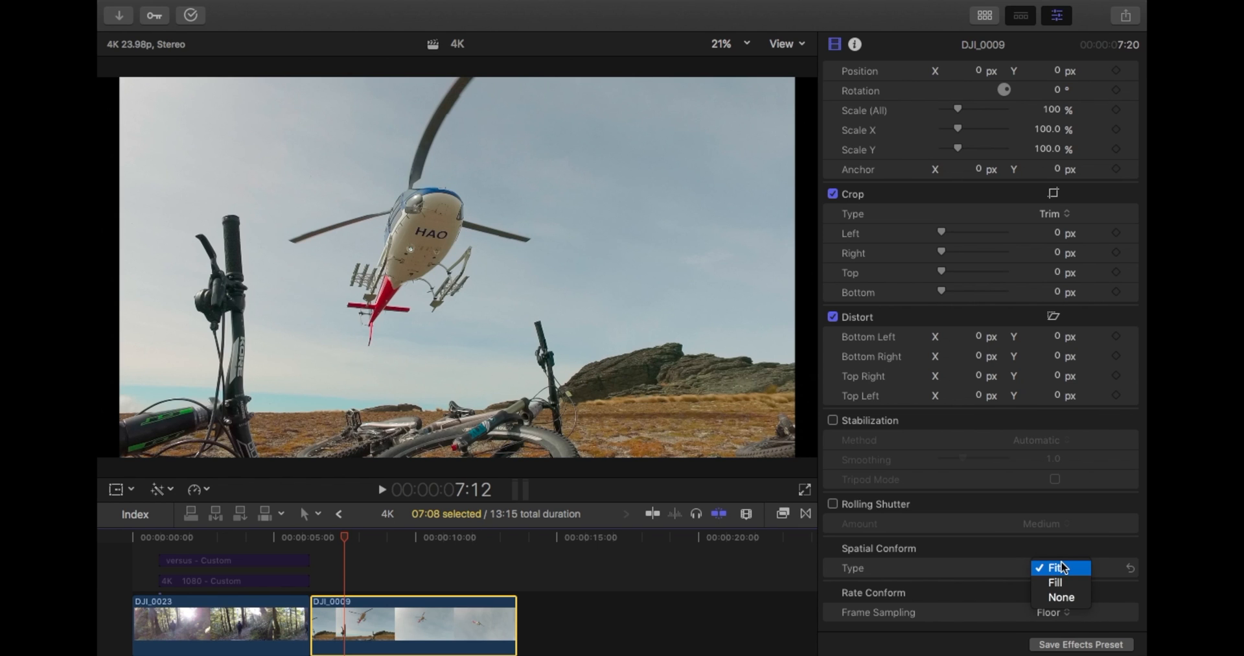
Step: Set DJI_0009's Spatial Conform Type to None
left_click(1062, 597)
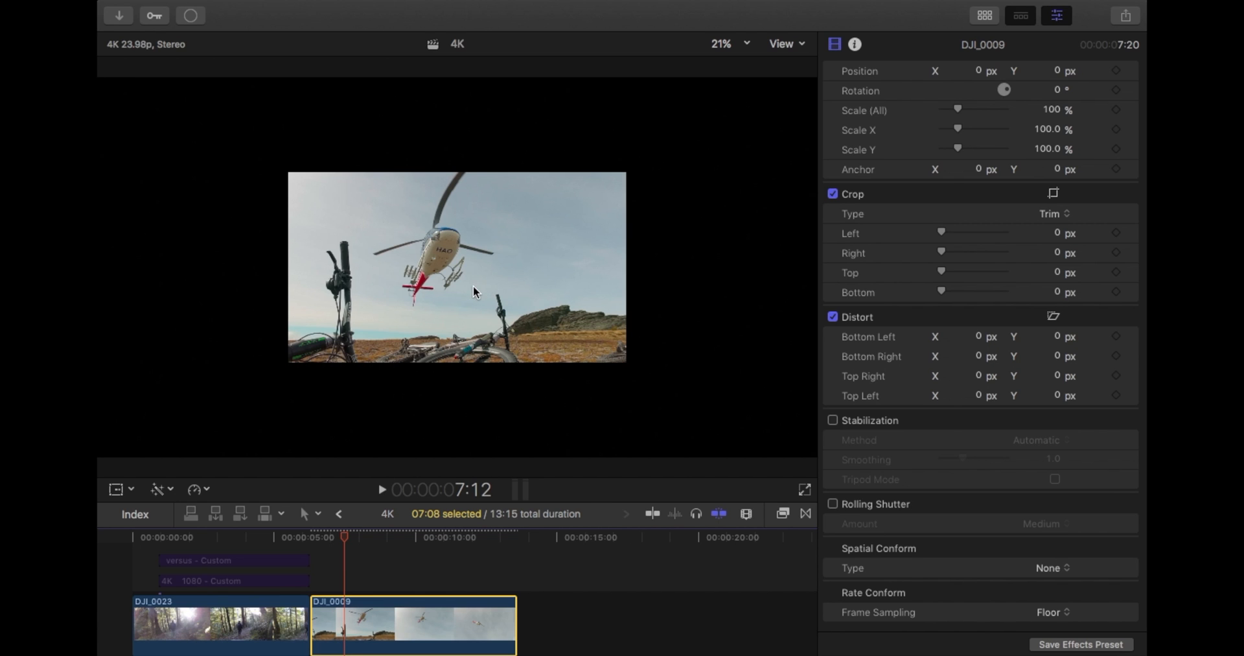
mouse_move(421, 221)
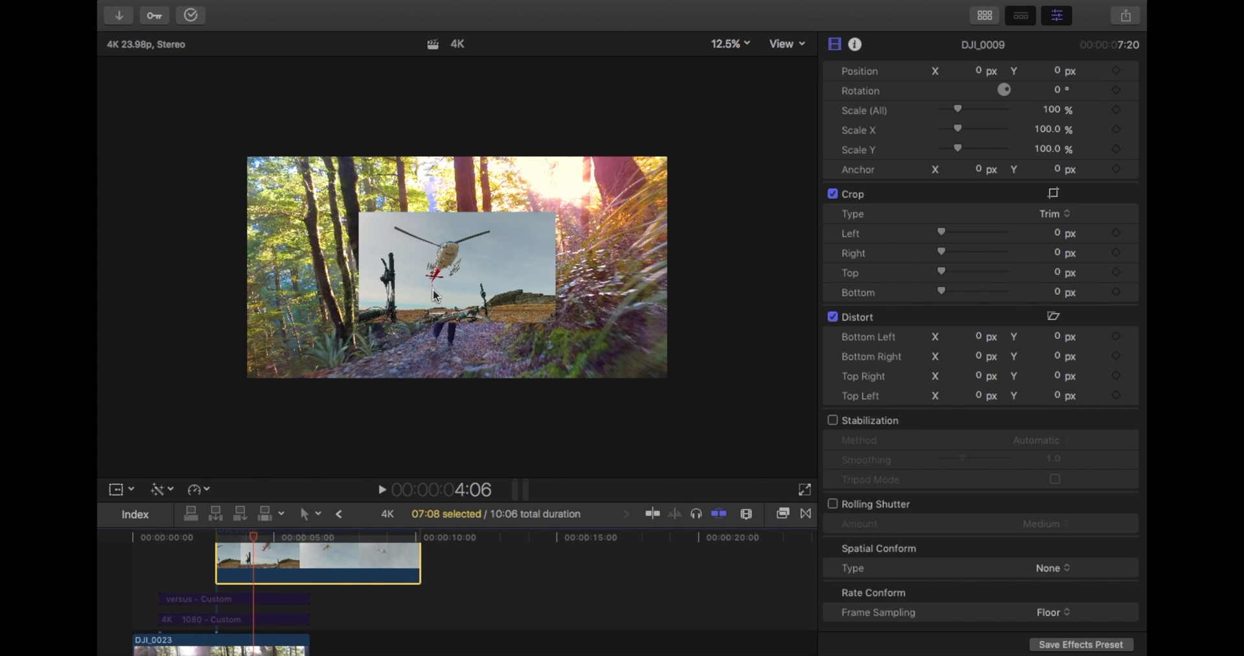
mouse_move(409, 260)
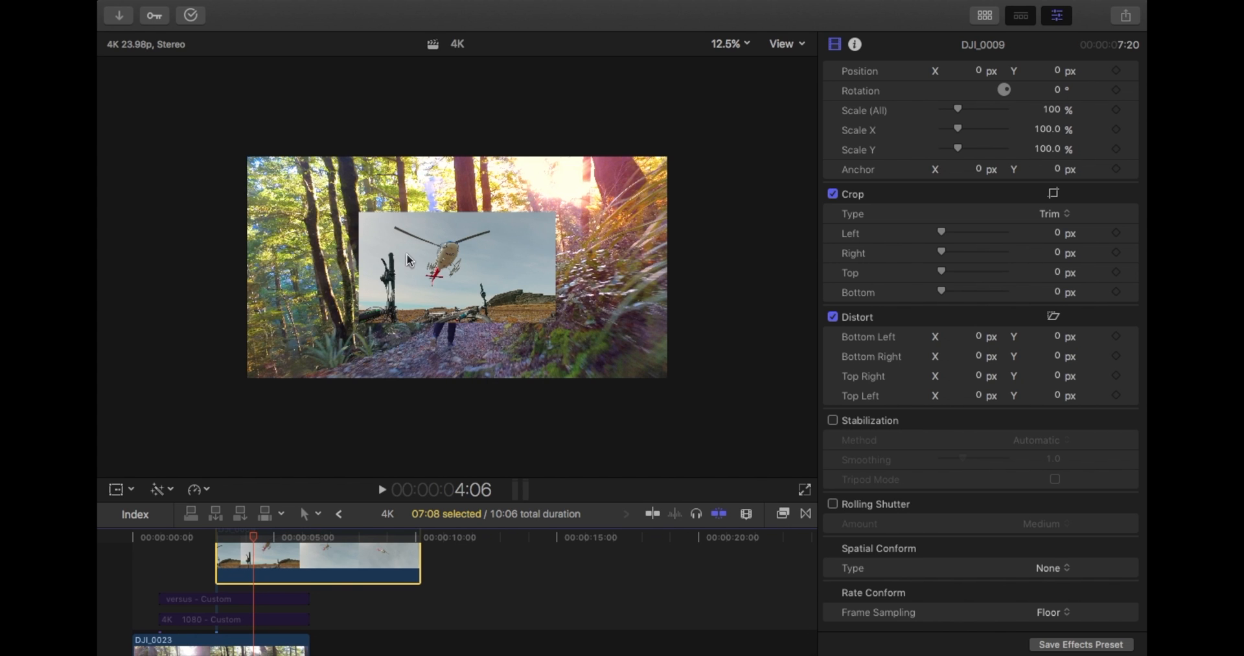
mouse_move(641, 311)
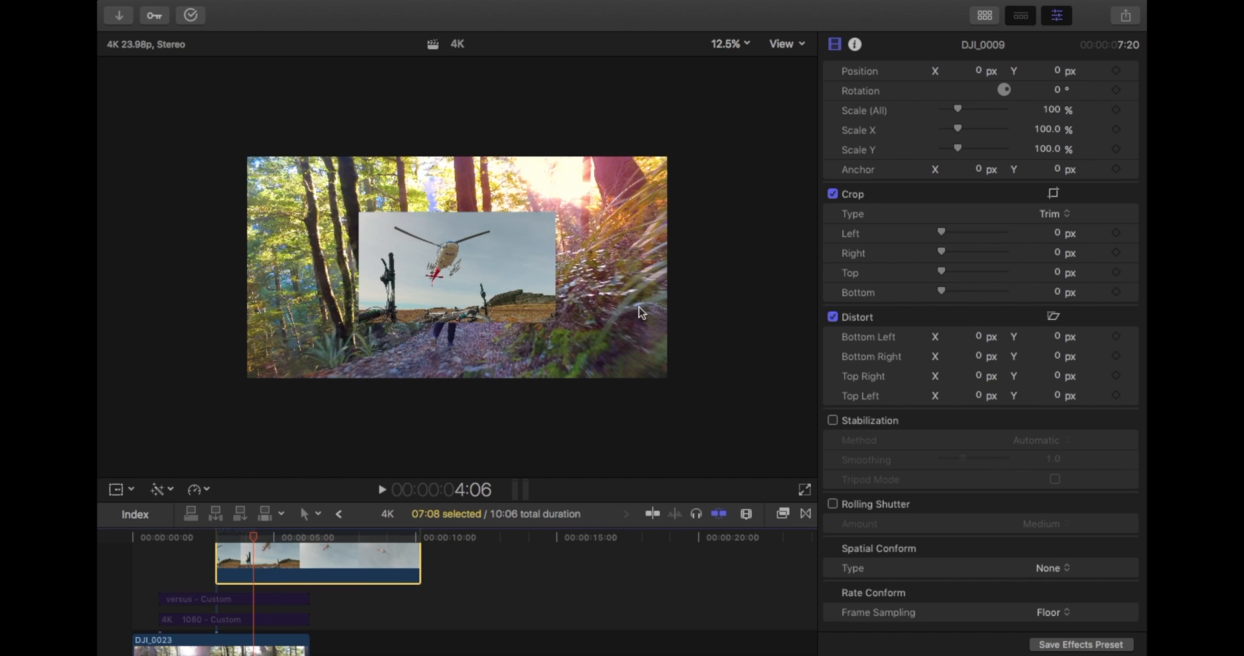
mouse_move(315, 327)
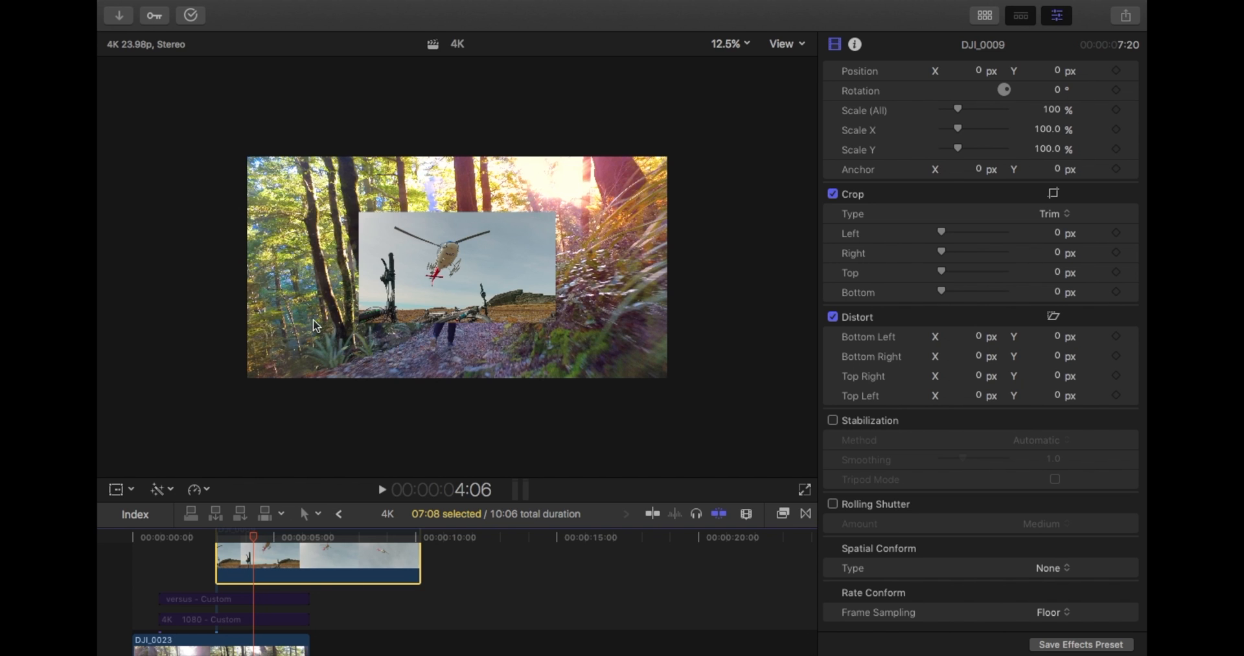
mouse_move(609, 256)
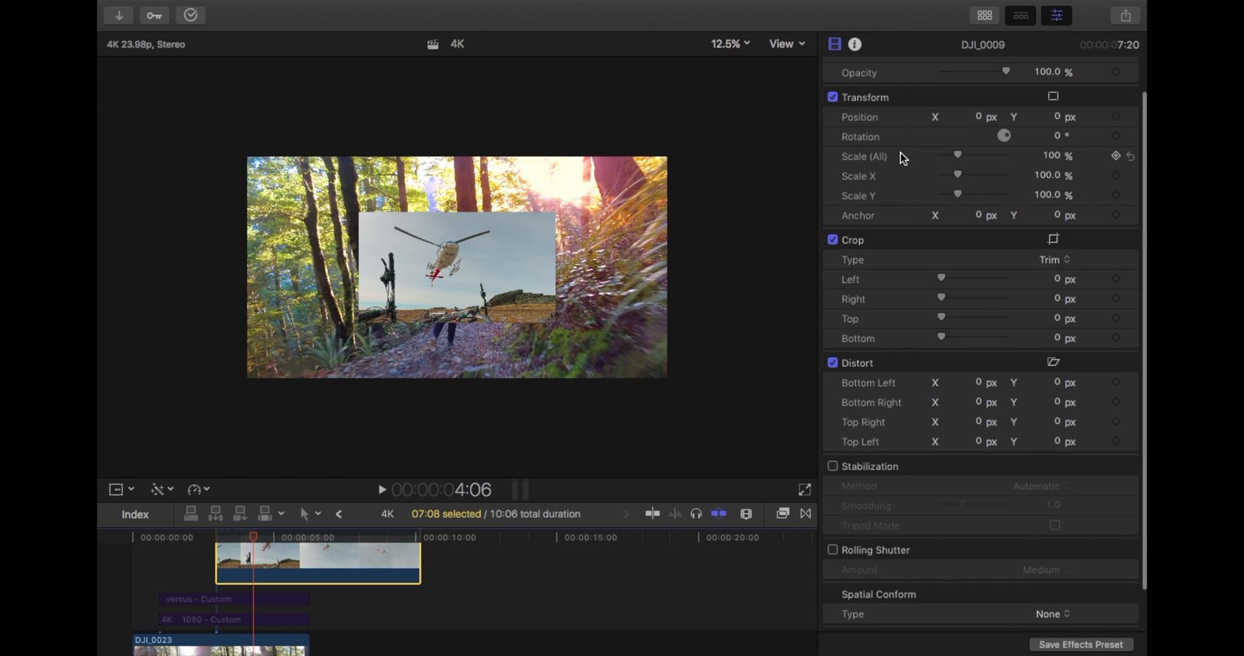
mouse_move(961, 162)
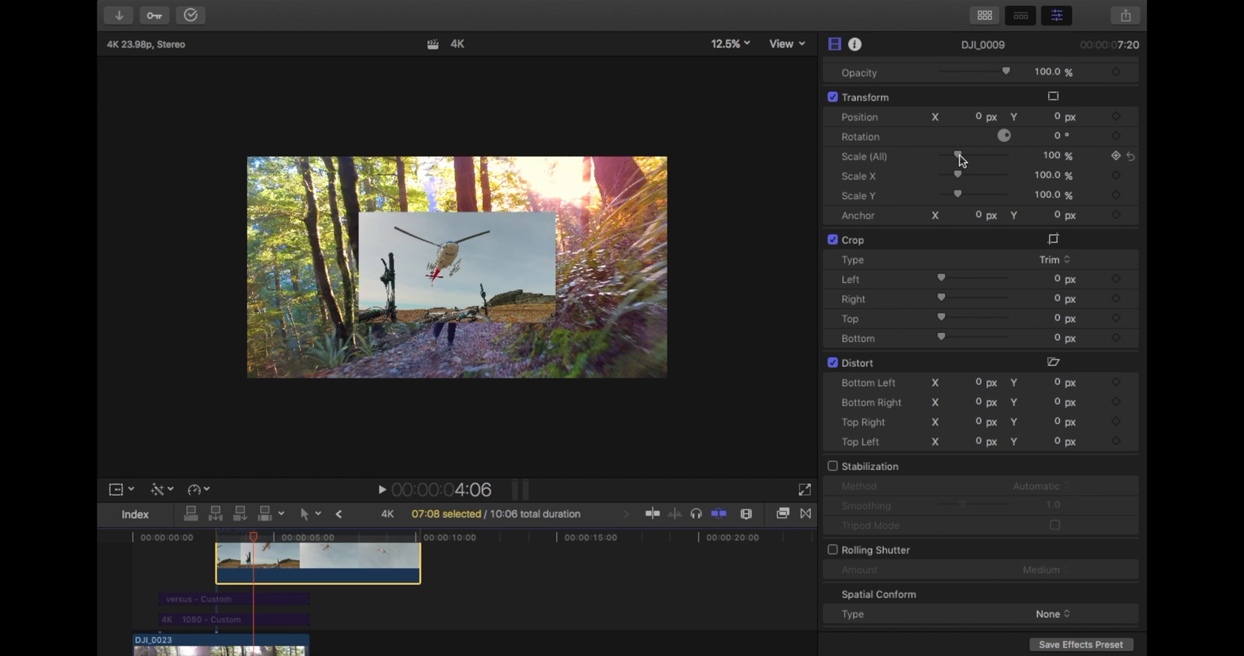
Step: Scale the helicopter clip to 218% to fill the frame, then skim back to it at 100%
left_click_drag(958, 155, 972, 155)
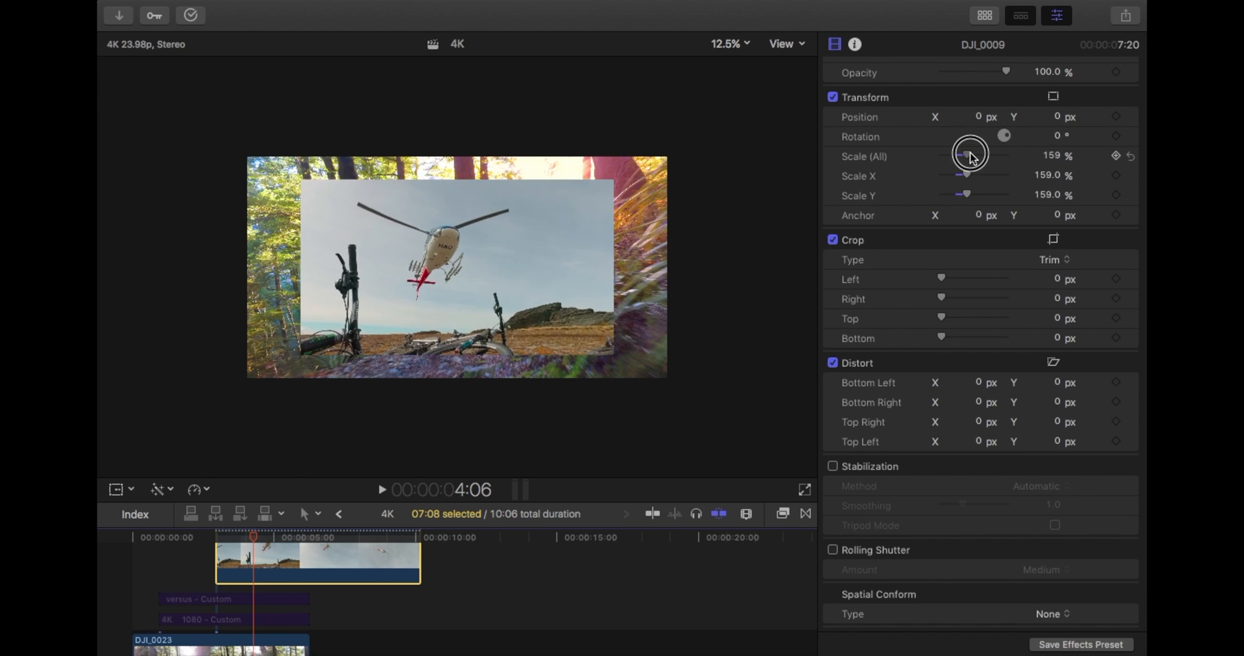
left_click_drag(969, 156, 980, 155)
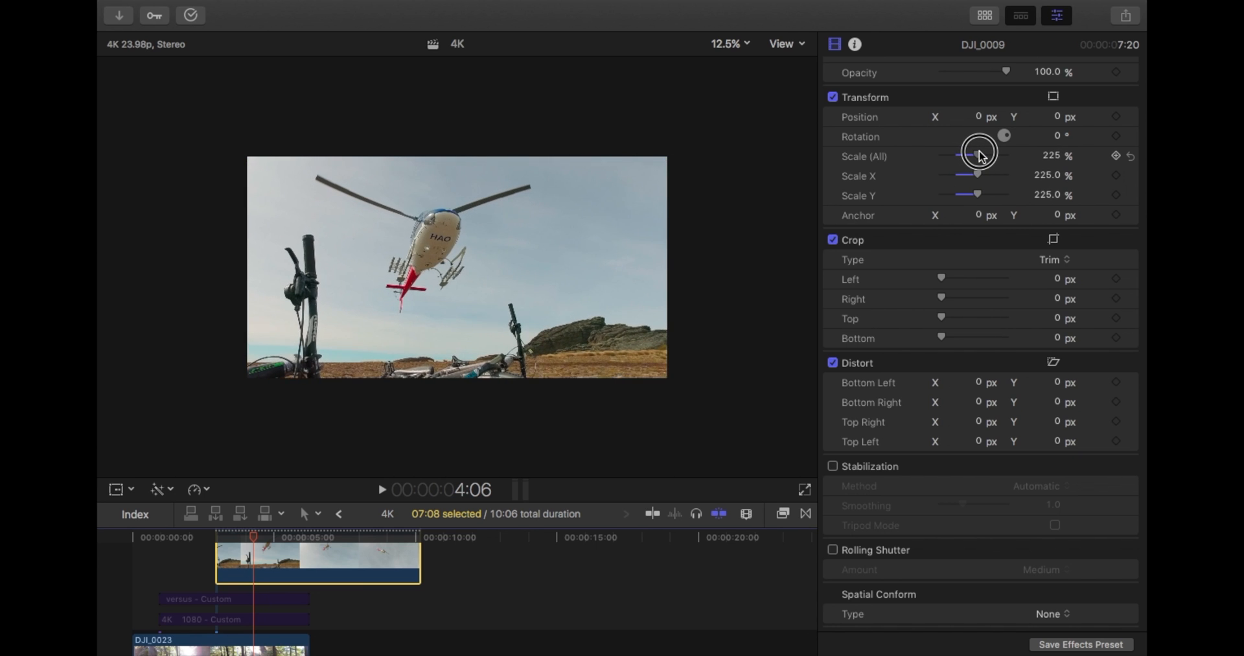
left_click_drag(988, 172, 976, 173)
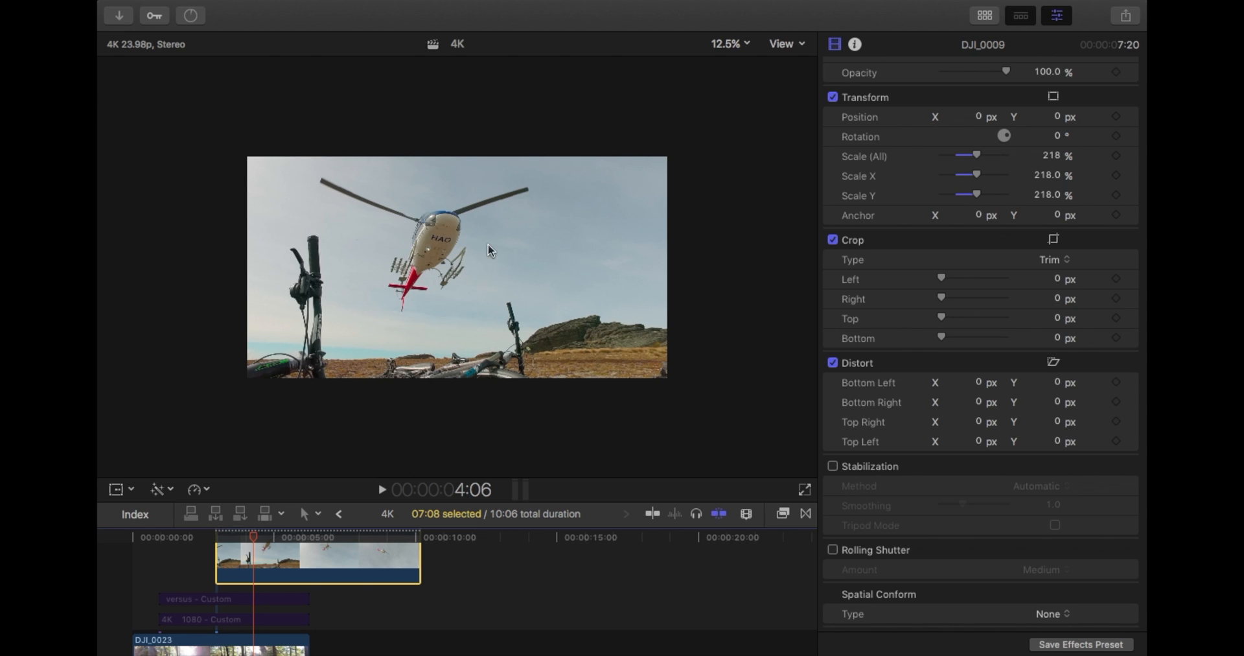
mouse_move(309, 449)
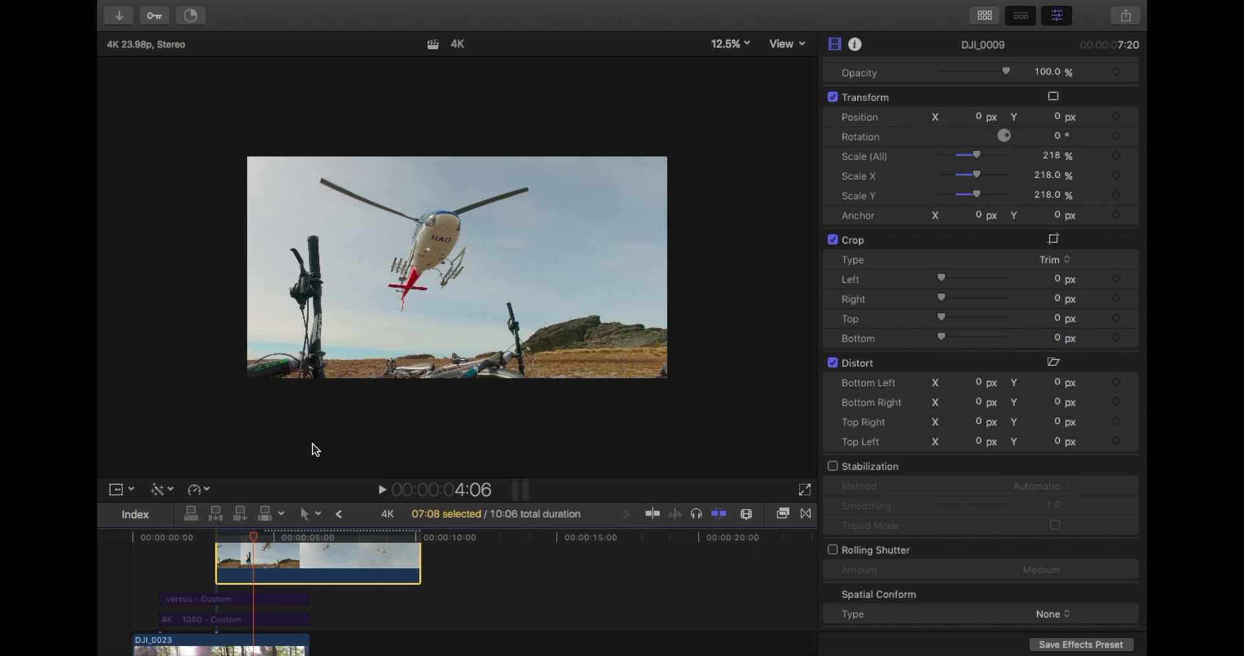
left_click_drag(254, 537, 213, 538)
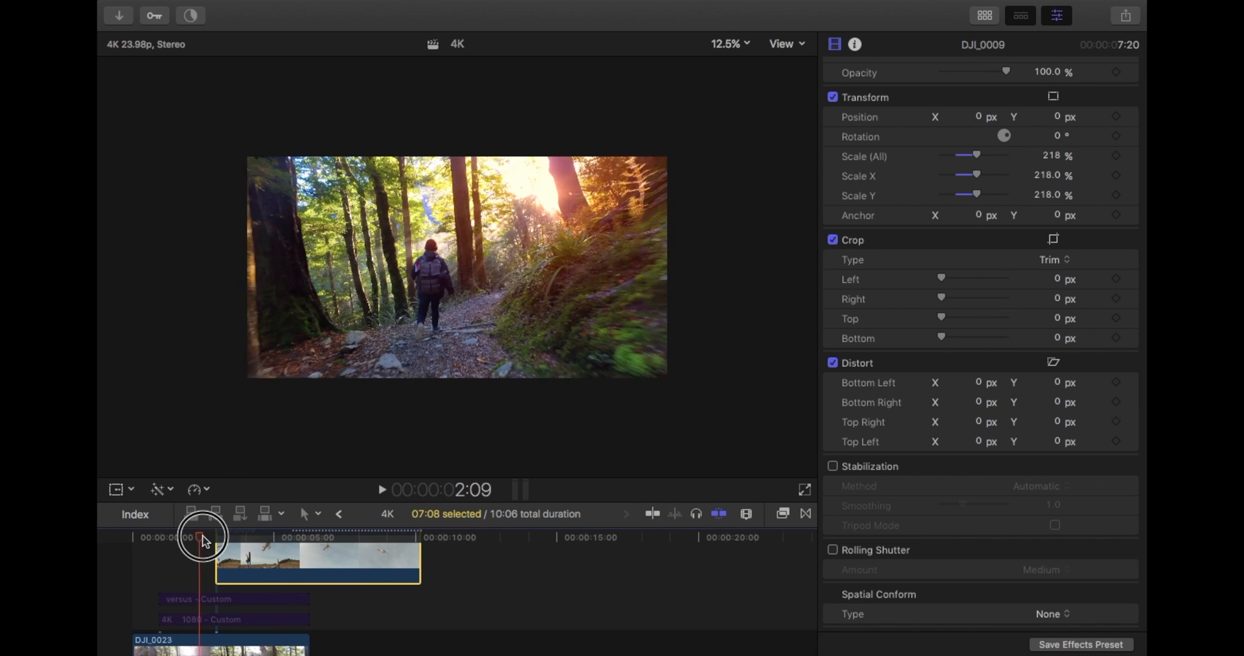
left_click_drag(201, 536, 232, 536)
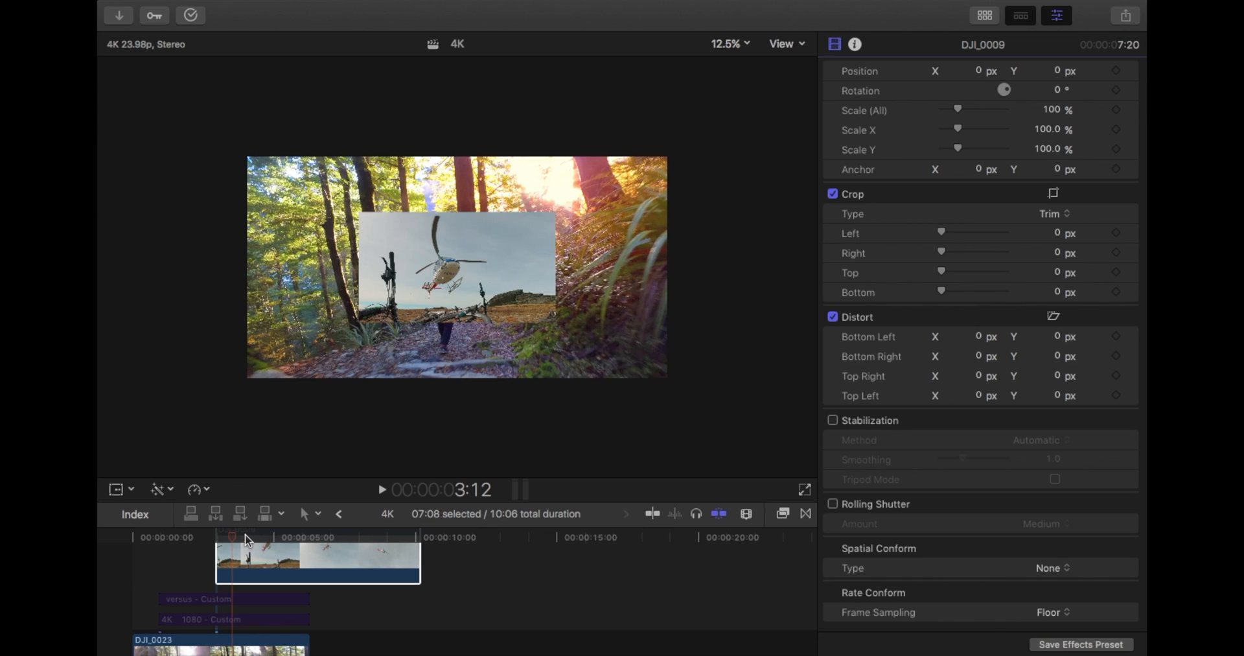
mouse_move(426, 305)
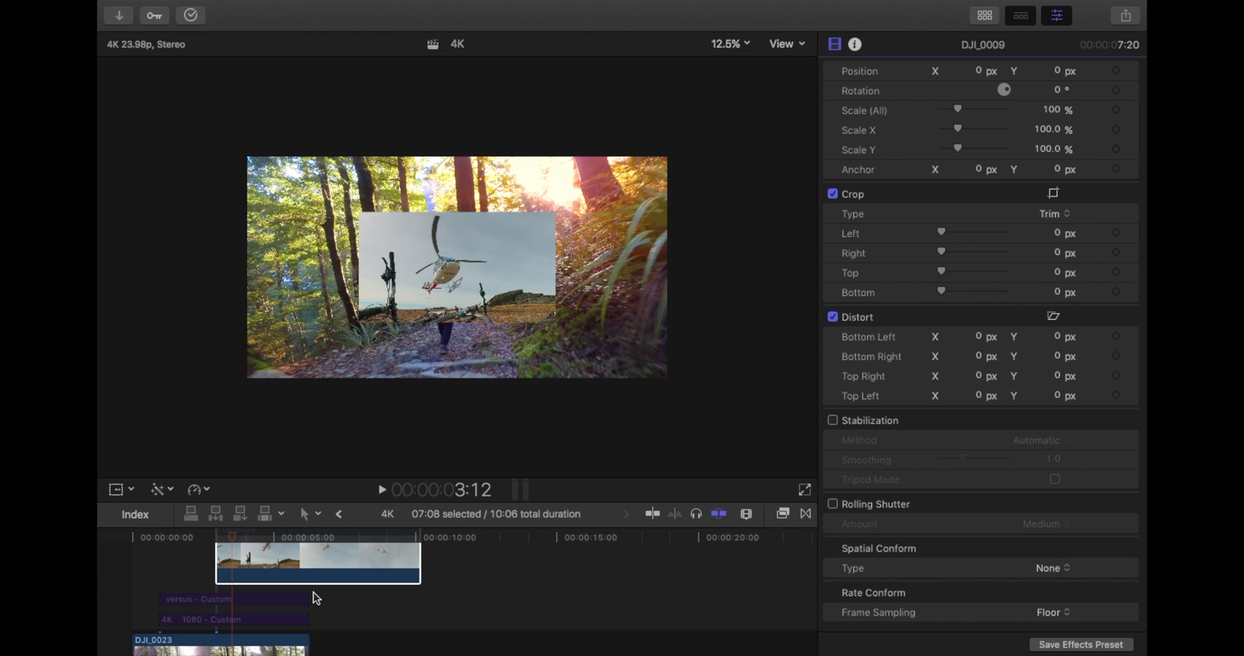
mouse_move(339, 514)
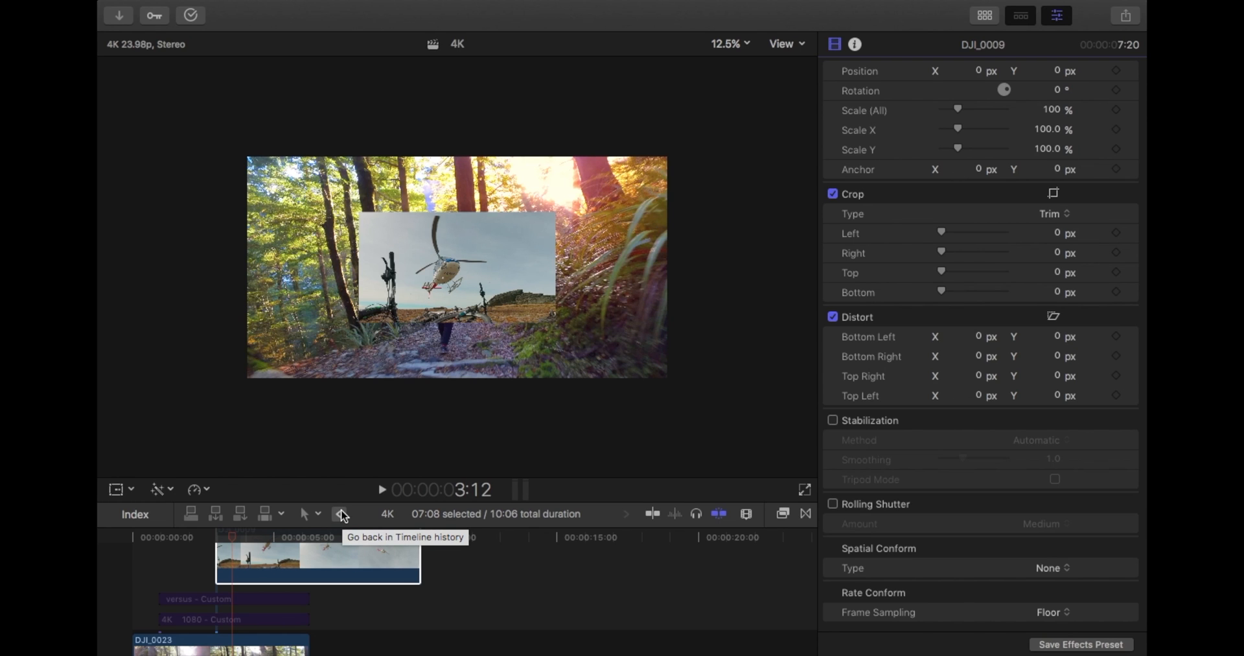
Step: Return to the 1080p Spotlight project and append 4K clip DJI_0020 after DJI_0047, showing its info
left_click(342, 514)
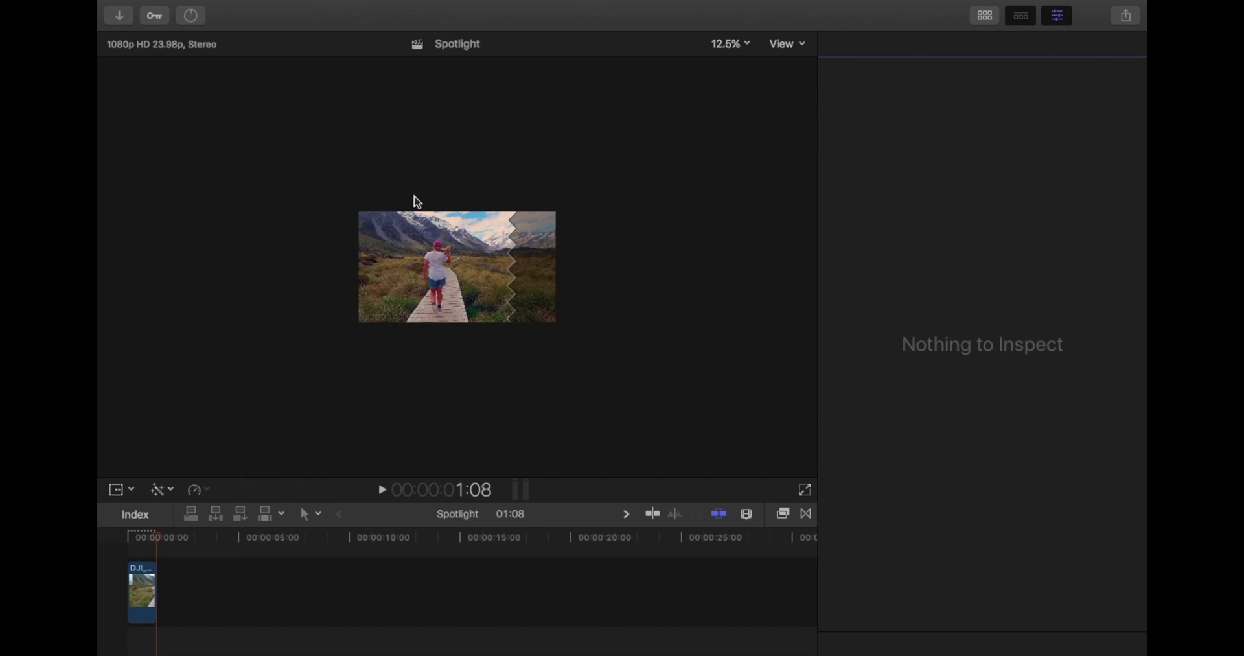
mouse_move(130, 56)
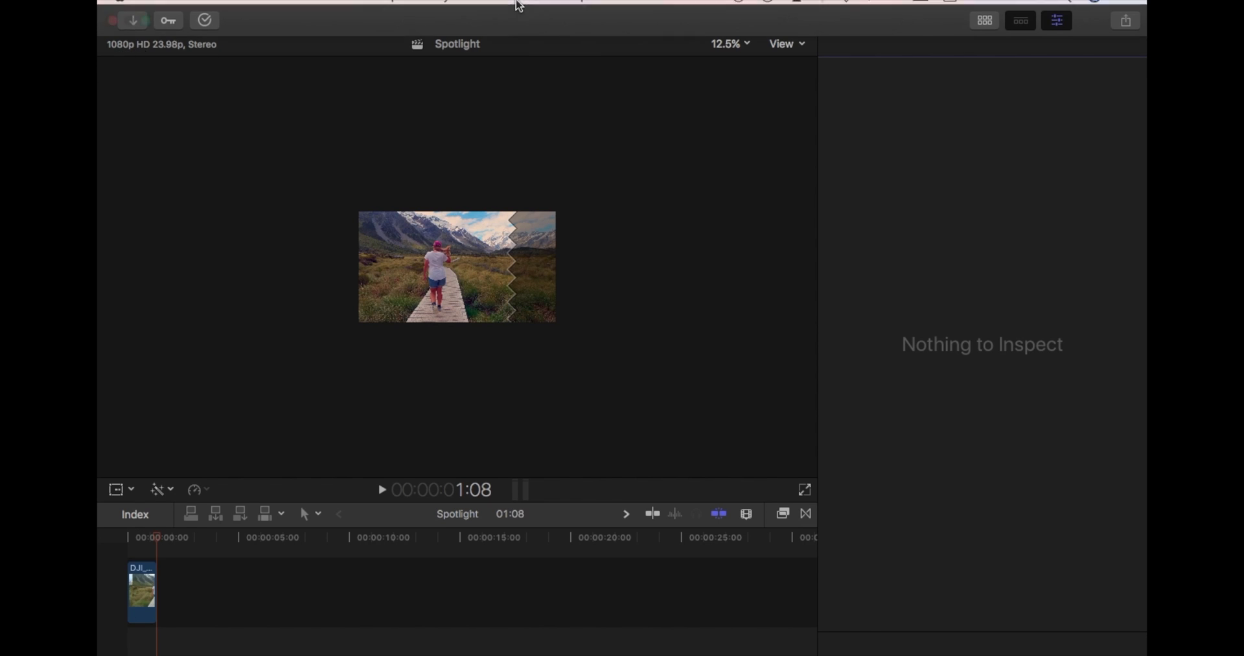
left_click(526, 8)
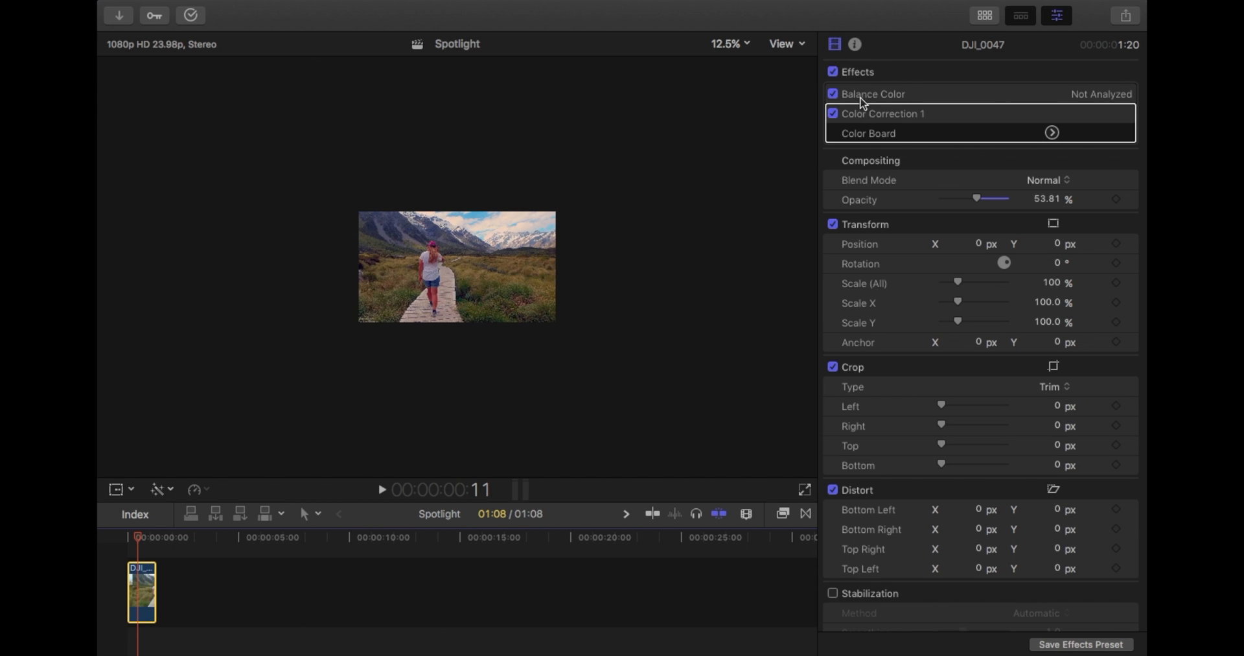
left_click(854, 45)
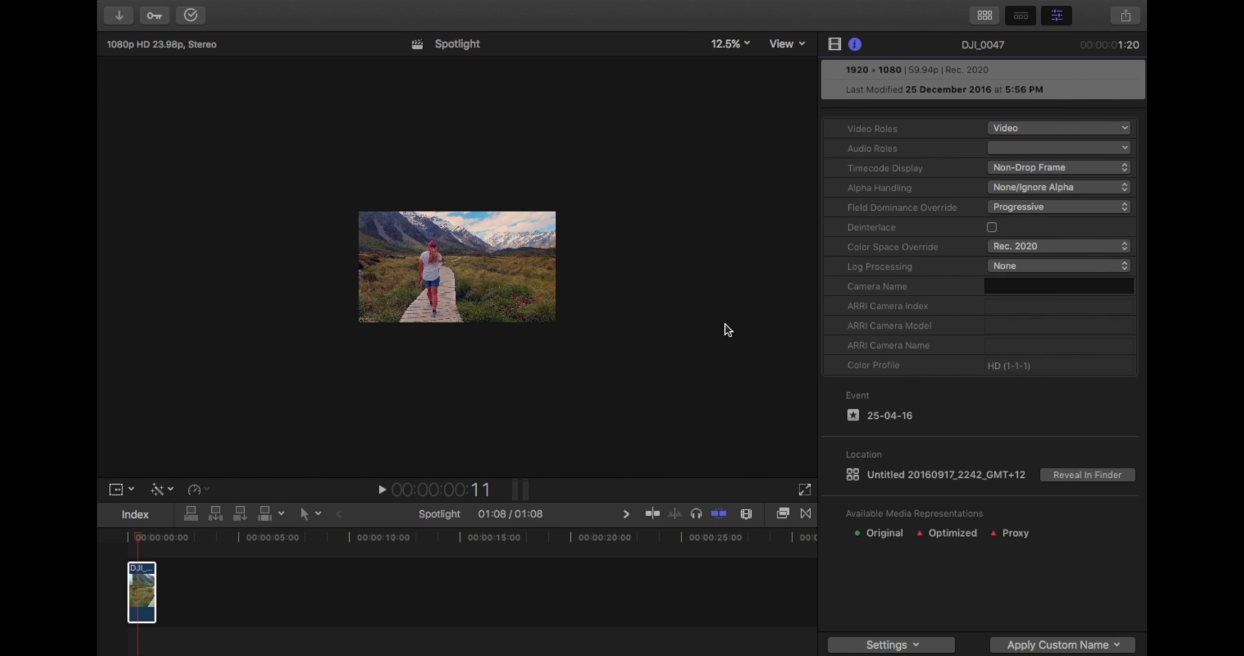
left_click(983, 15)
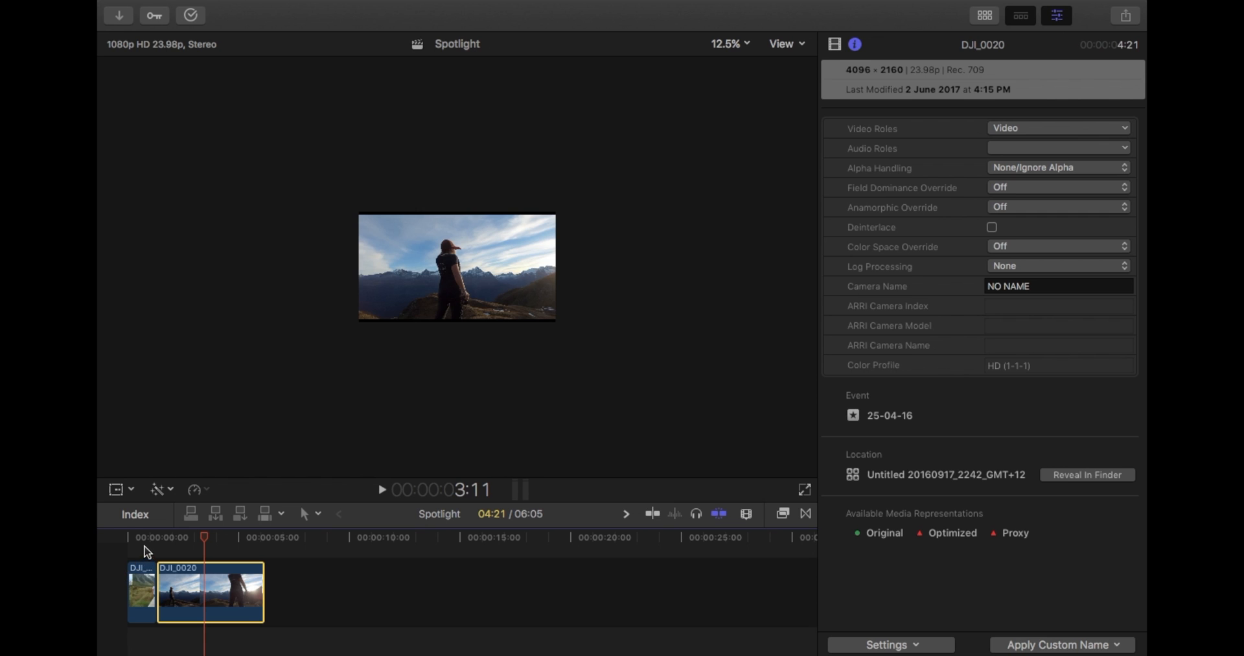
Step: Change DJI_0020's Spatial Conform Type from Fit to None, cropping it in the 1080 frame
left_click(143, 536)
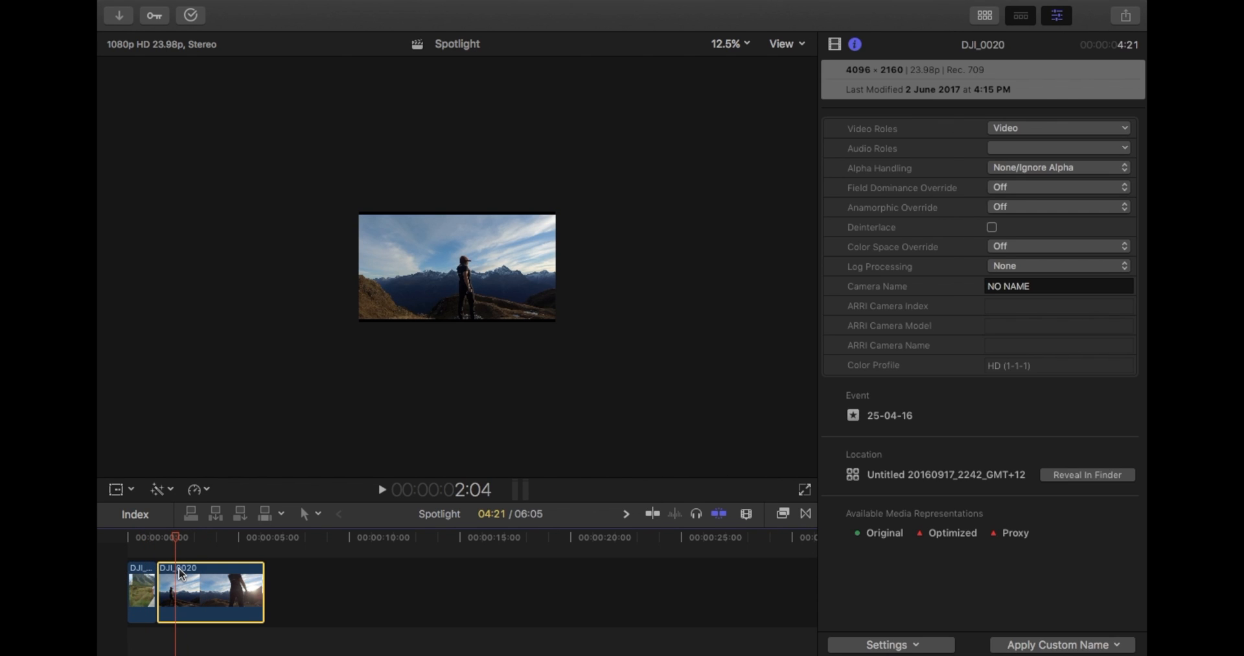
mouse_move(130, 57)
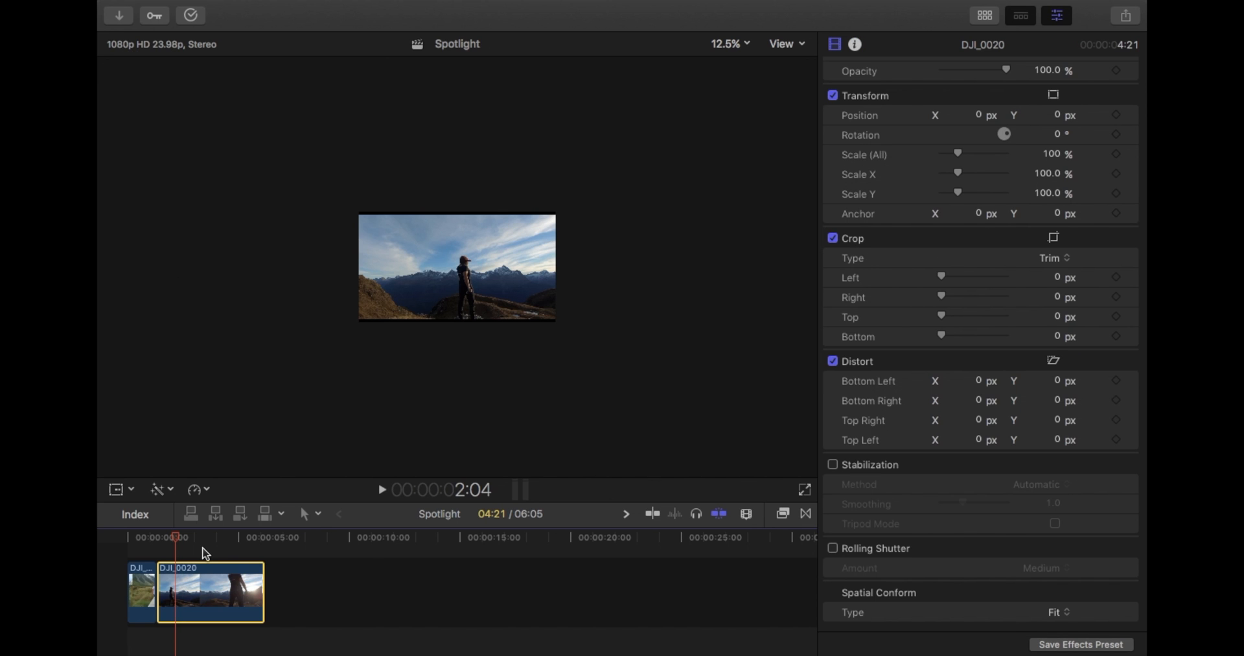
mouse_move(599, 338)
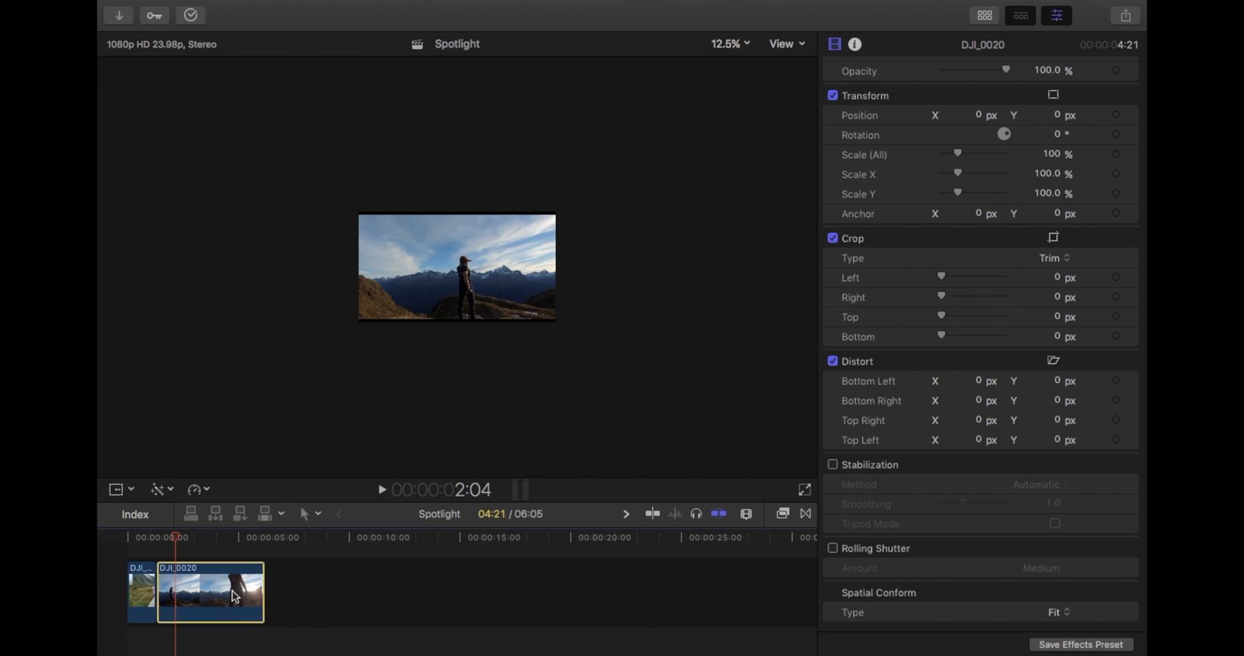
mouse_move(125, 63)
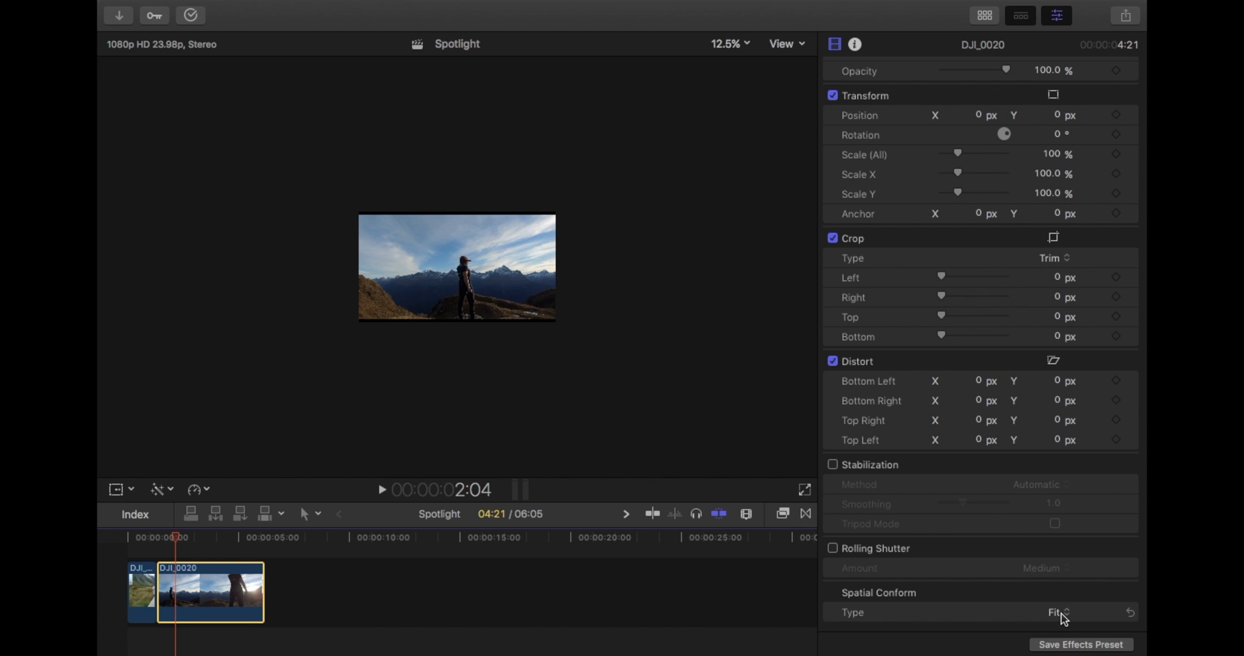
mouse_move(498, 334)
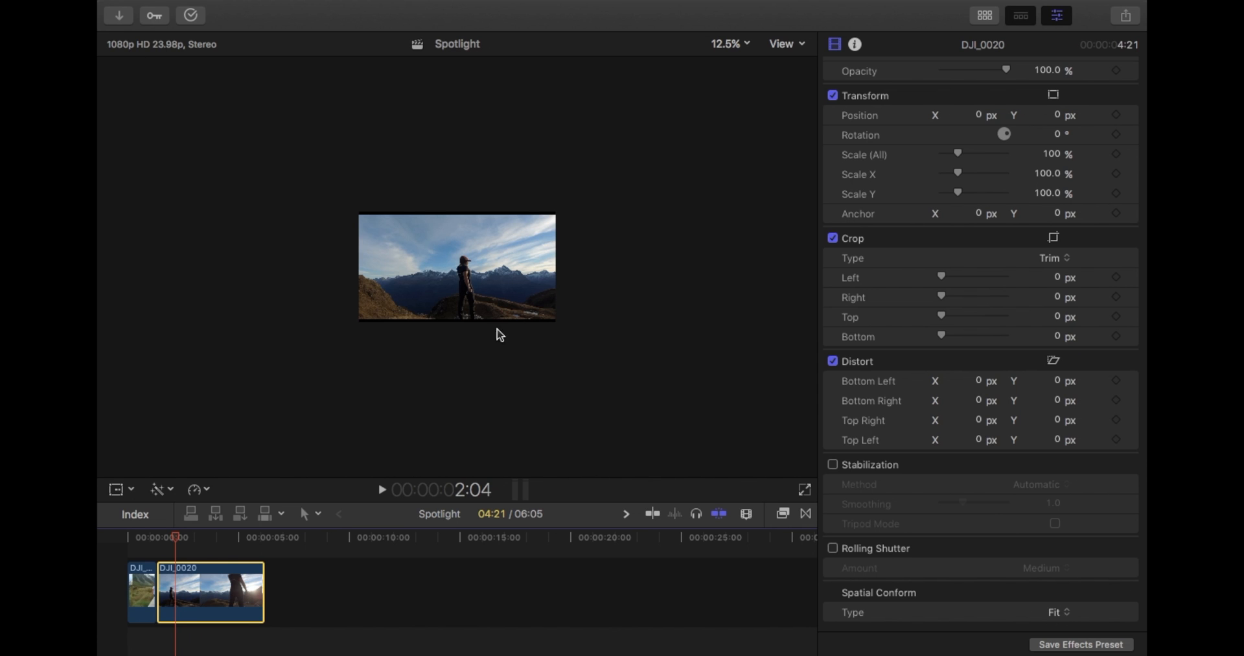
left_click(1058, 611)
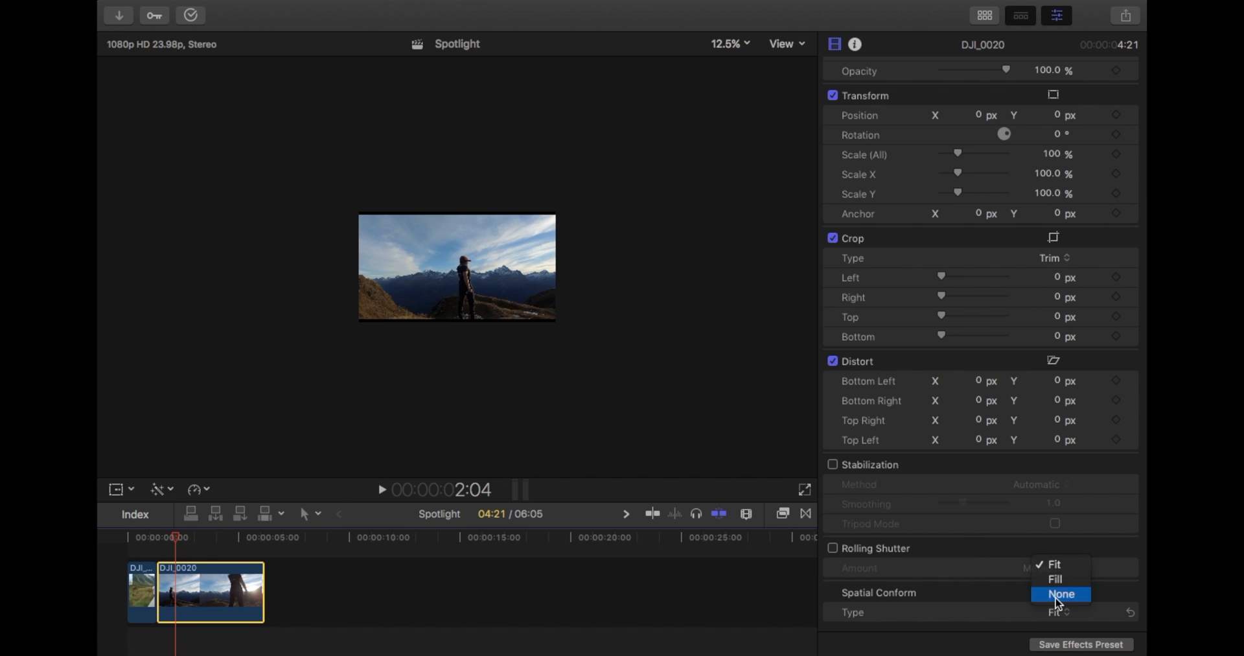
left_click(1061, 593)
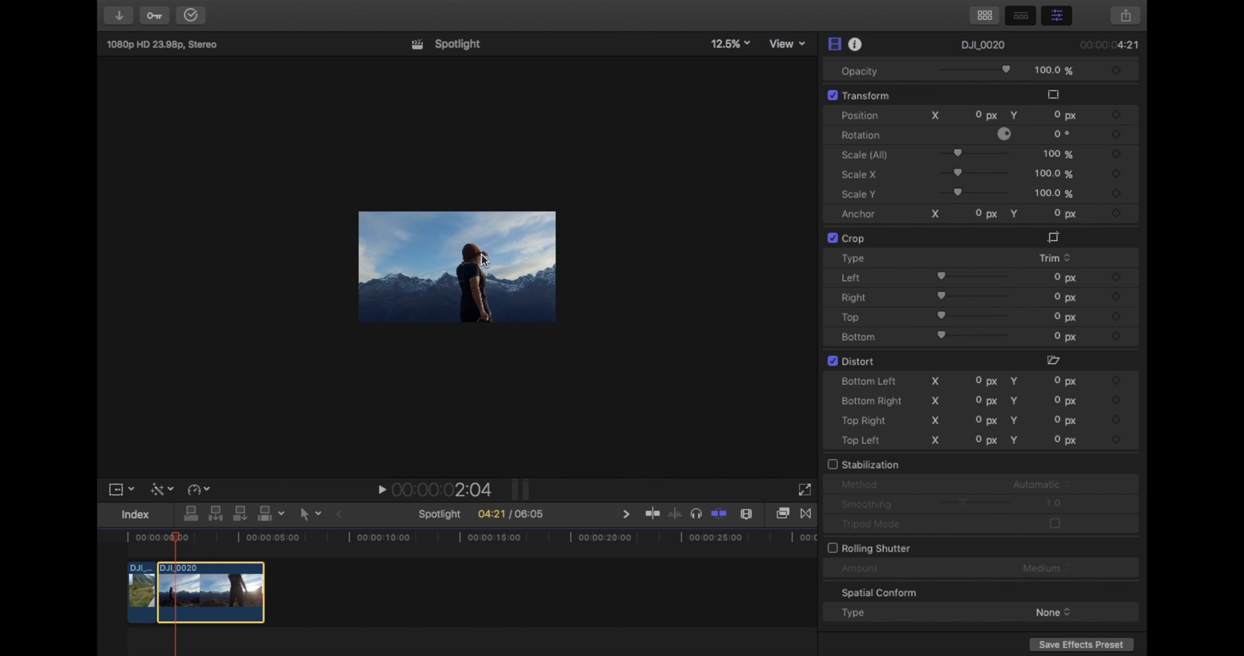
mouse_move(116, 490)
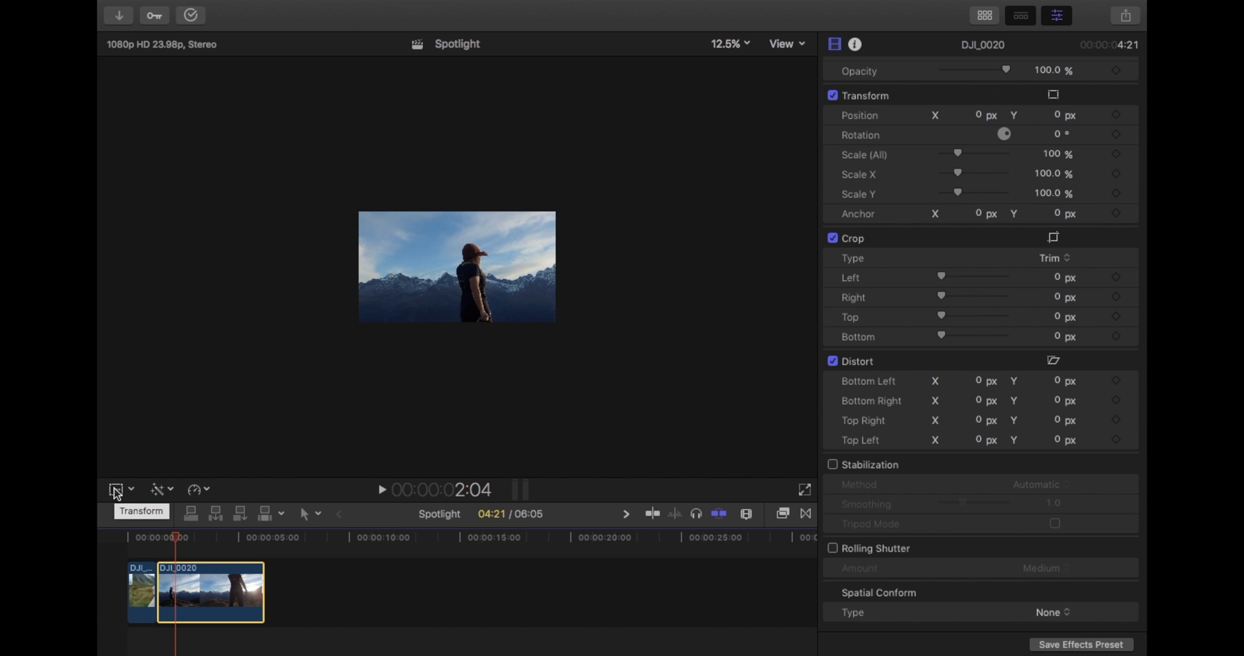
Step: Show transform handles and scale DJI_0020 to 50%, keeping Spatial Conform at None
left_click(116, 489)
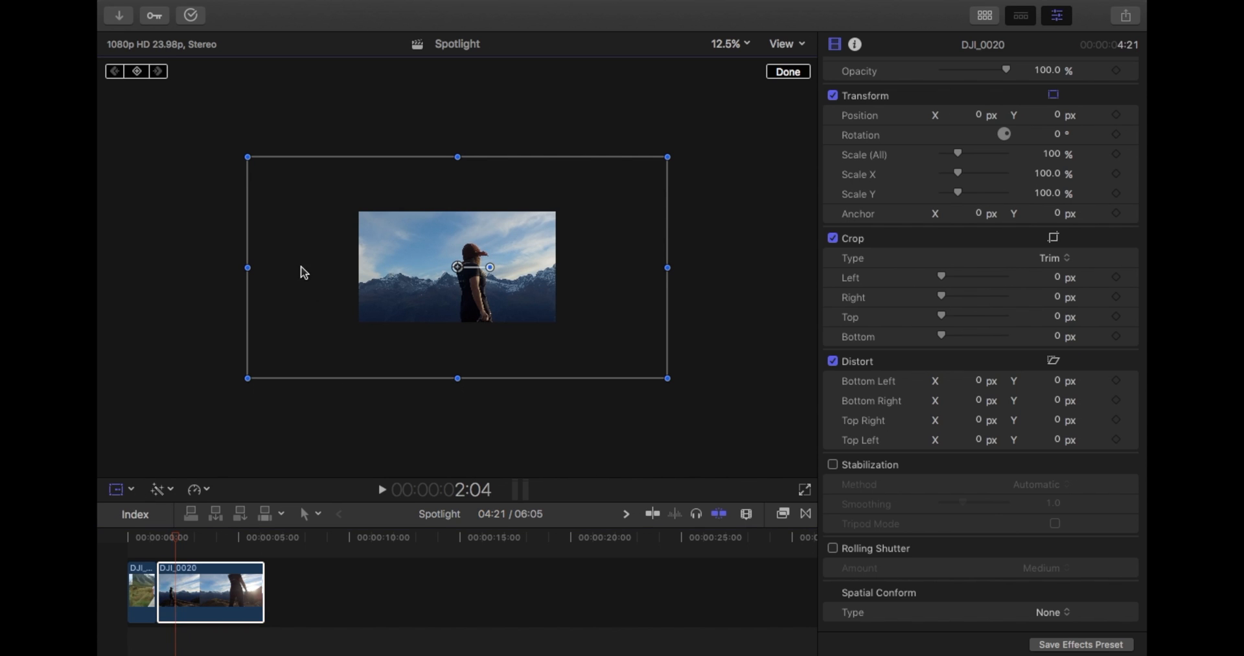
mouse_move(331, 183)
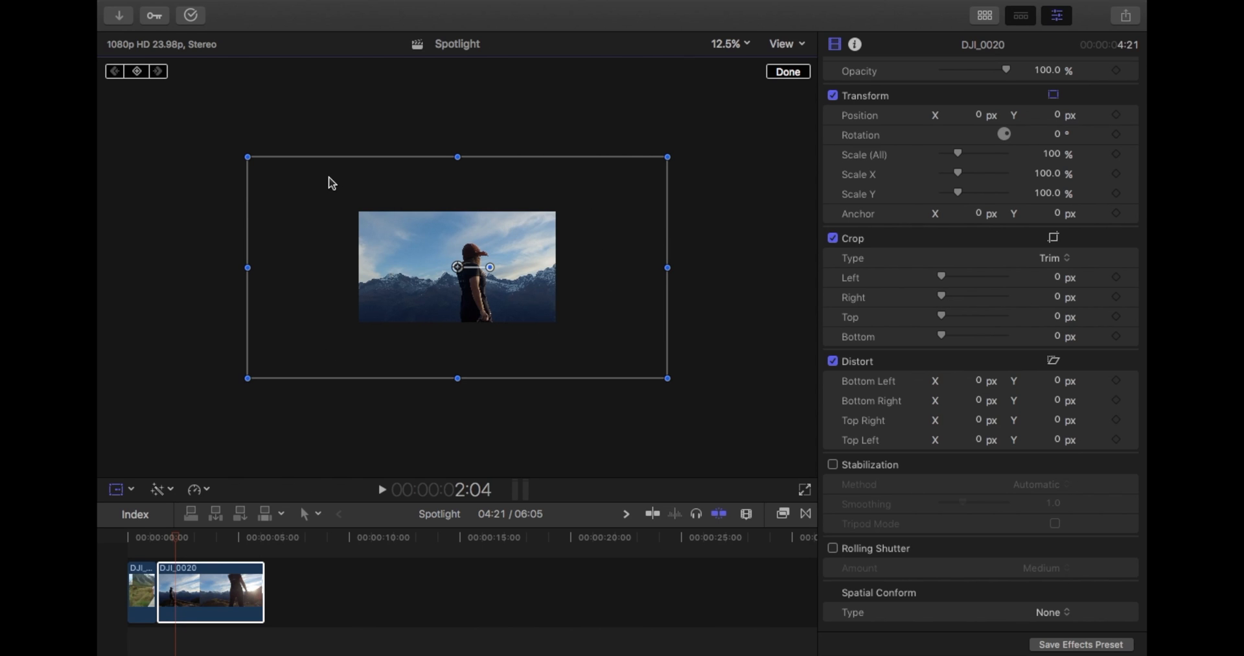
mouse_move(422, 241)
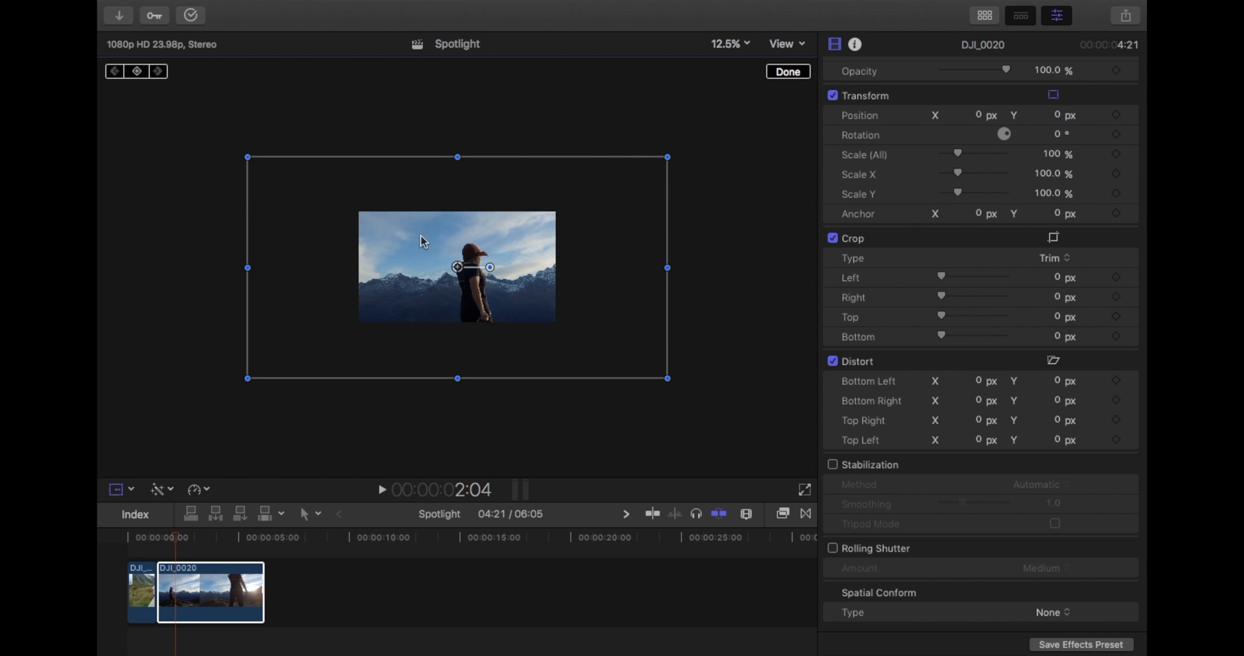
mouse_move(532, 367)
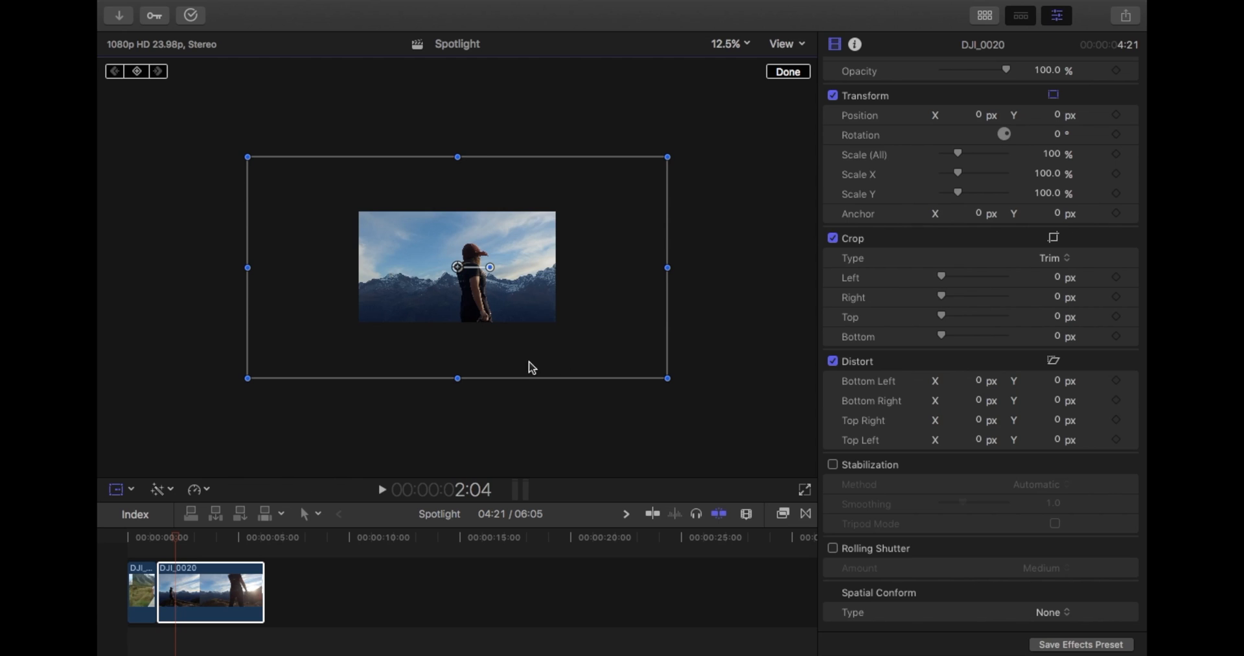
mouse_move(342, 295)
type("50")
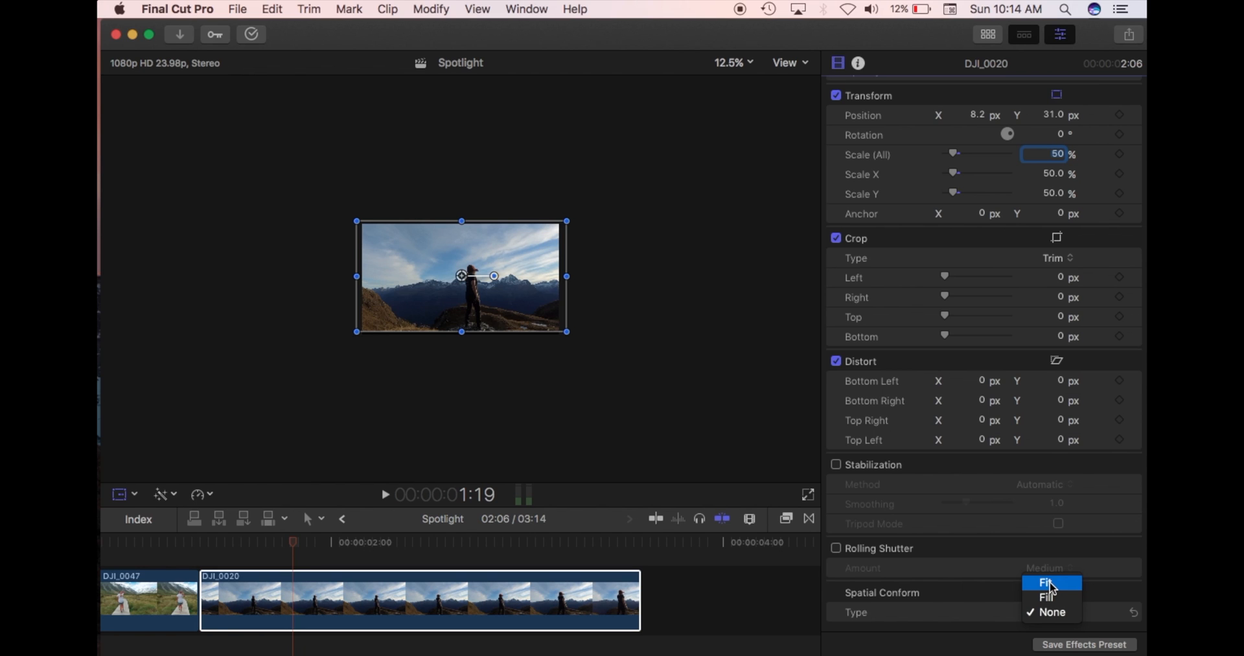
mouse_move(932, 611)
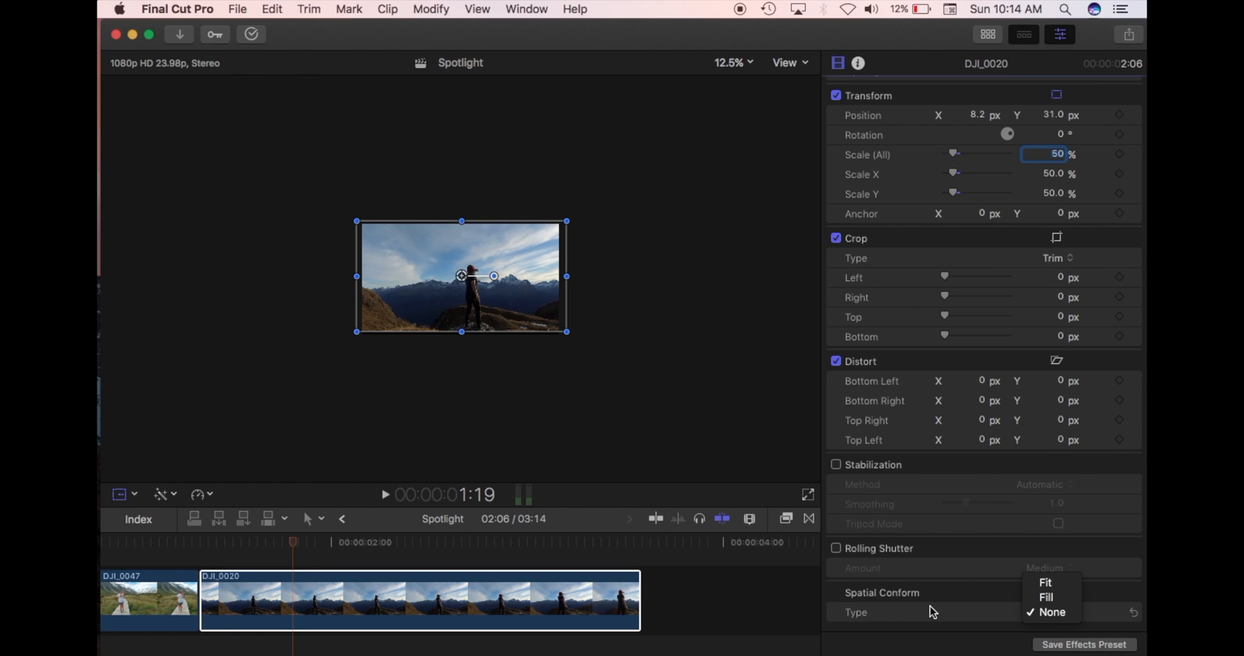
mouse_move(753, 263)
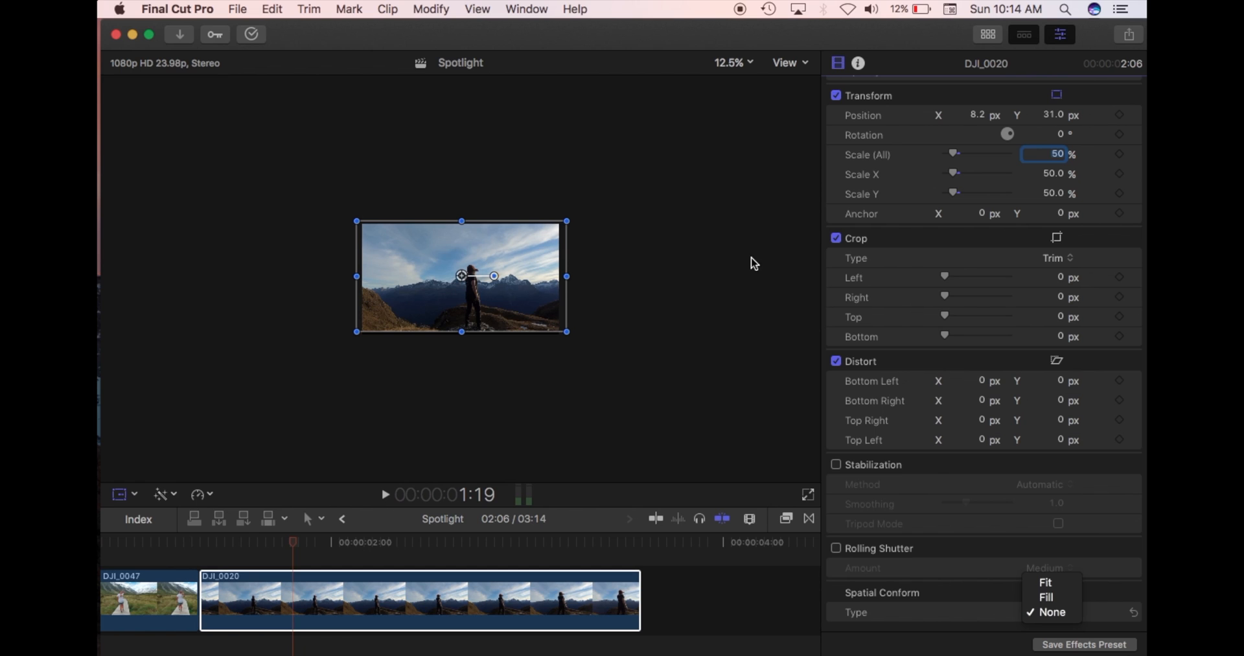
mouse_move(1010, 419)
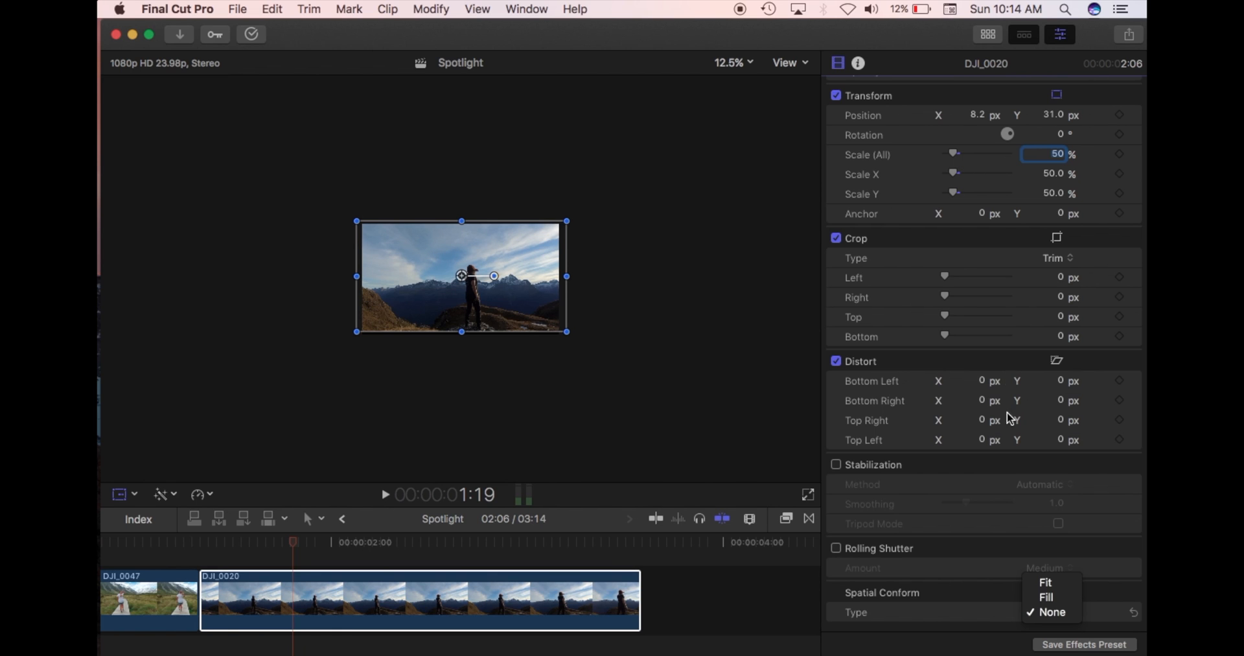
left_click(1051, 611)
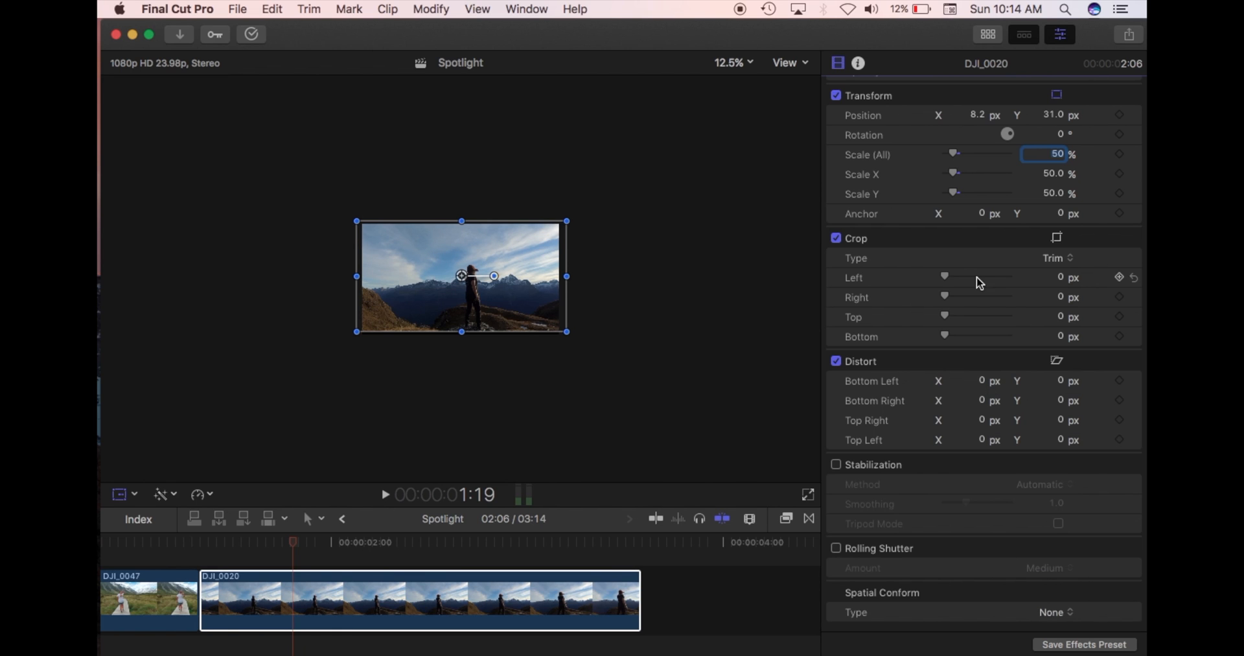
Step: Select both Spotlight clips and play back from inside DJI_0047
left_click_drag(956, 154, 966, 154)
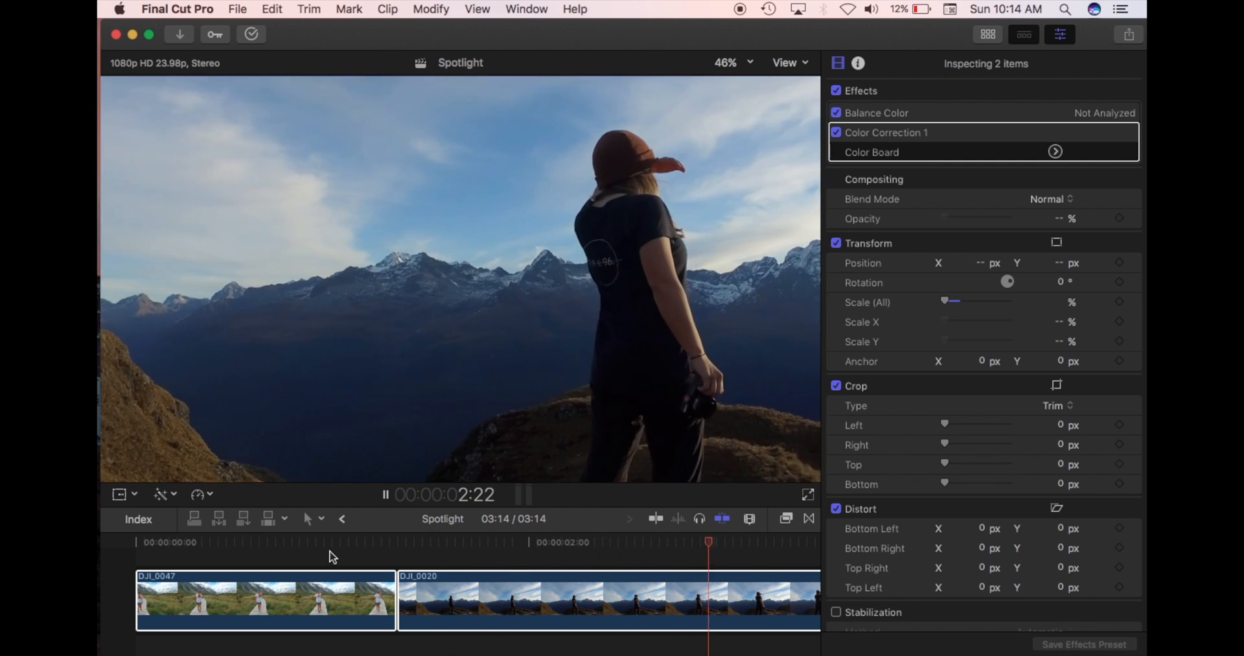
left_click(332, 542)
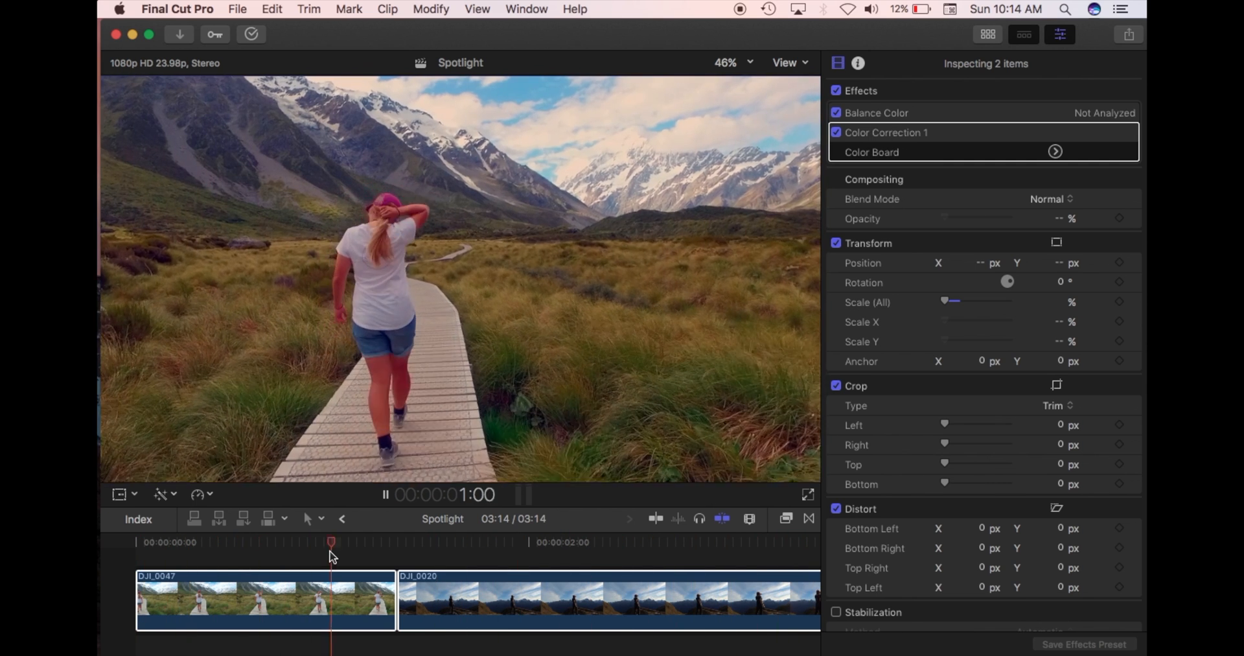